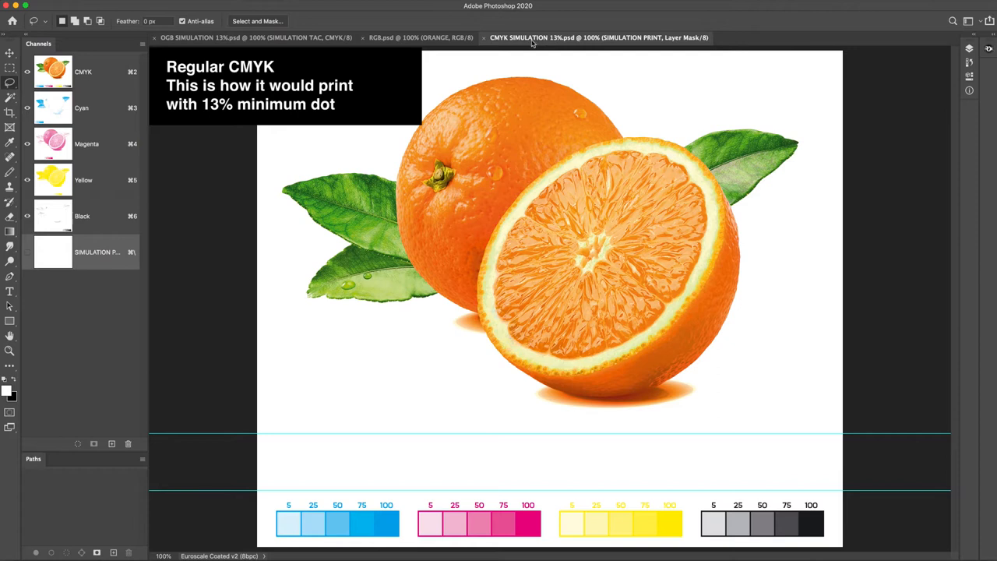
{"action": "mouse_move", "coordinate": [416, 49]}
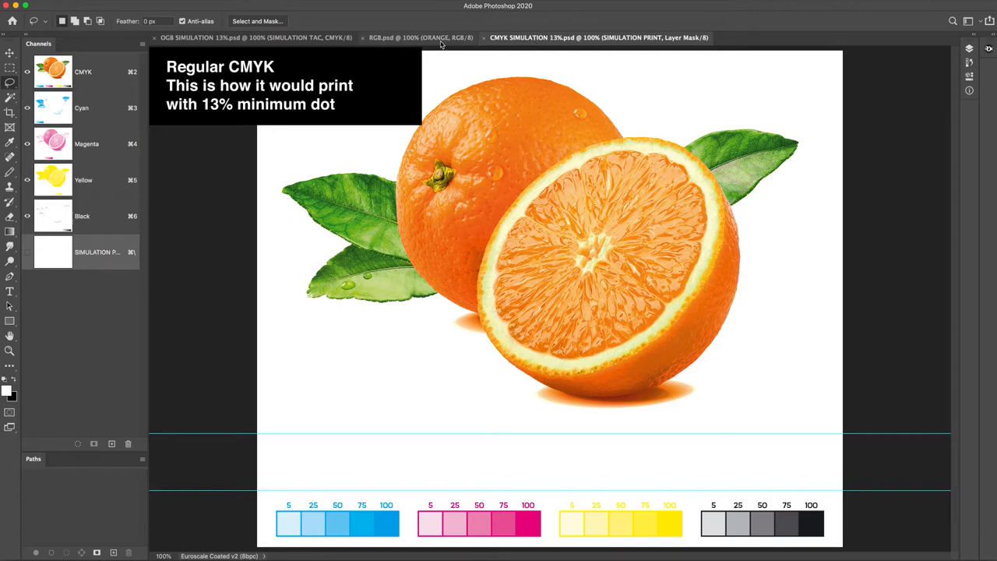
Switch to the RGB.psd original to compare it with the CMYK SIMULATION 13% document
{"action": "left_click", "coordinate": [439, 43]}
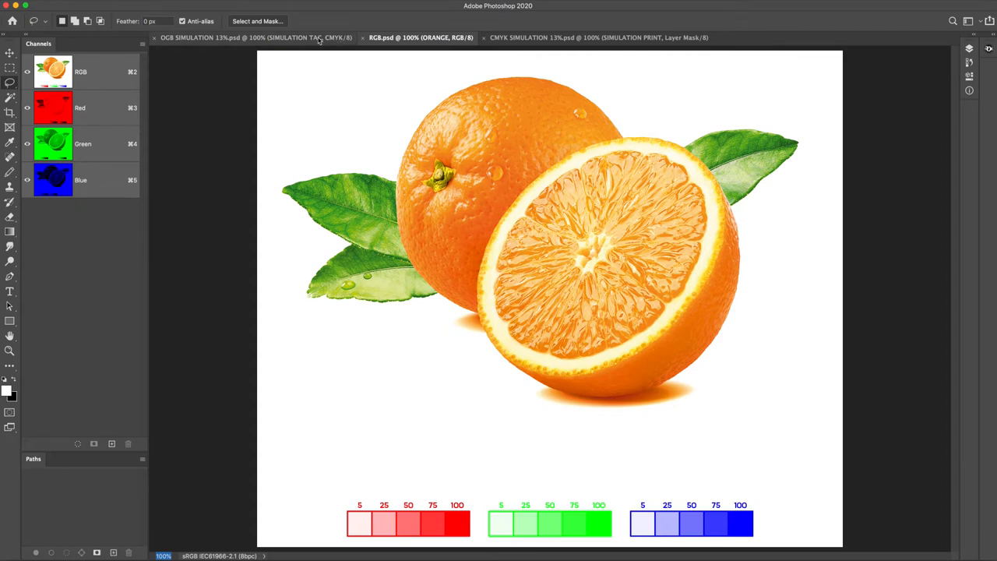
{"action": "left_click", "coordinate": [262, 38]}
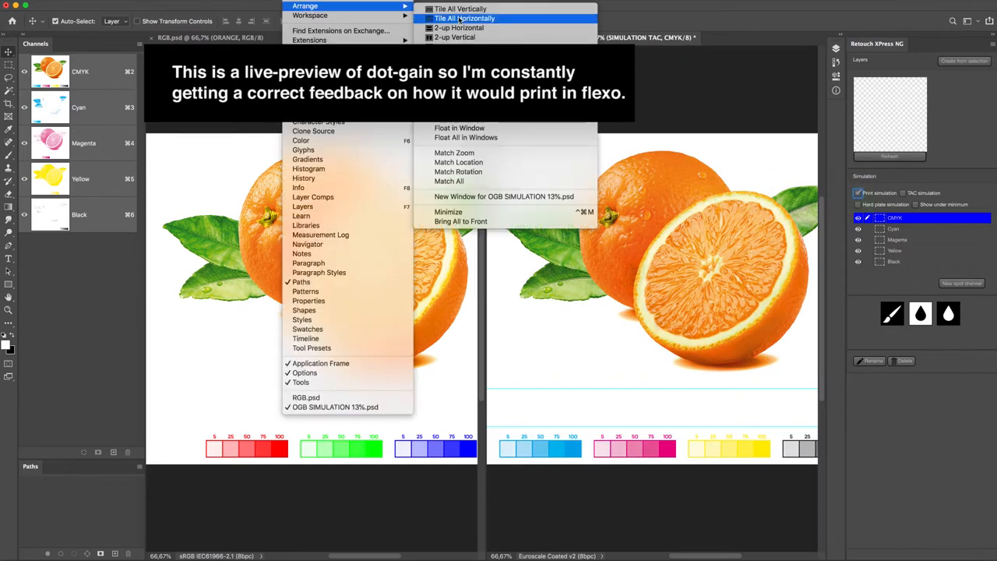
Tile all open documents horizontally using Window > Arrange
{"action": "left_click", "coordinate": [470, 17]}
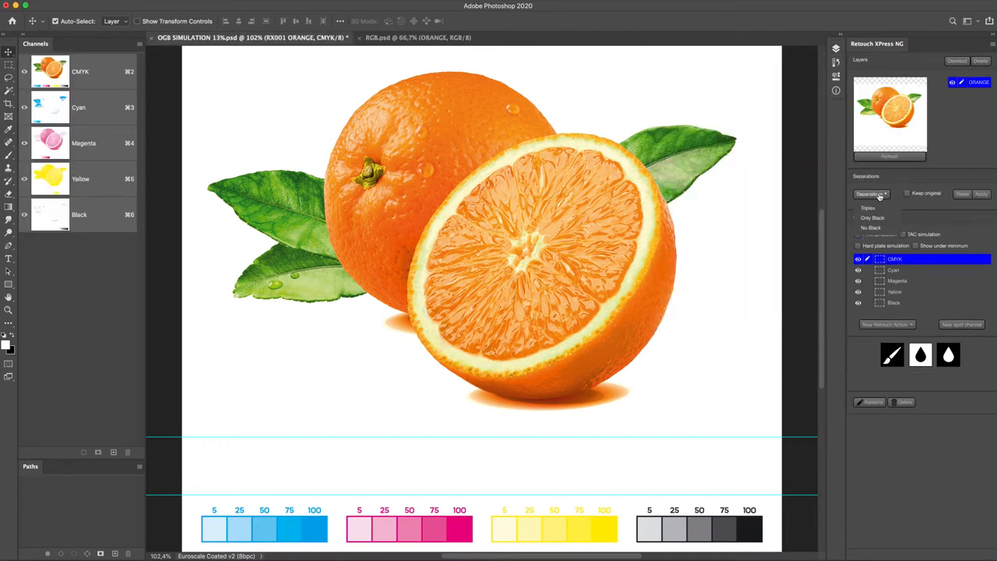
Reseparate the orange as Triplex, then view the cyan, magenta and yellow plates individually
{"action": "left_click", "coordinate": [870, 194]}
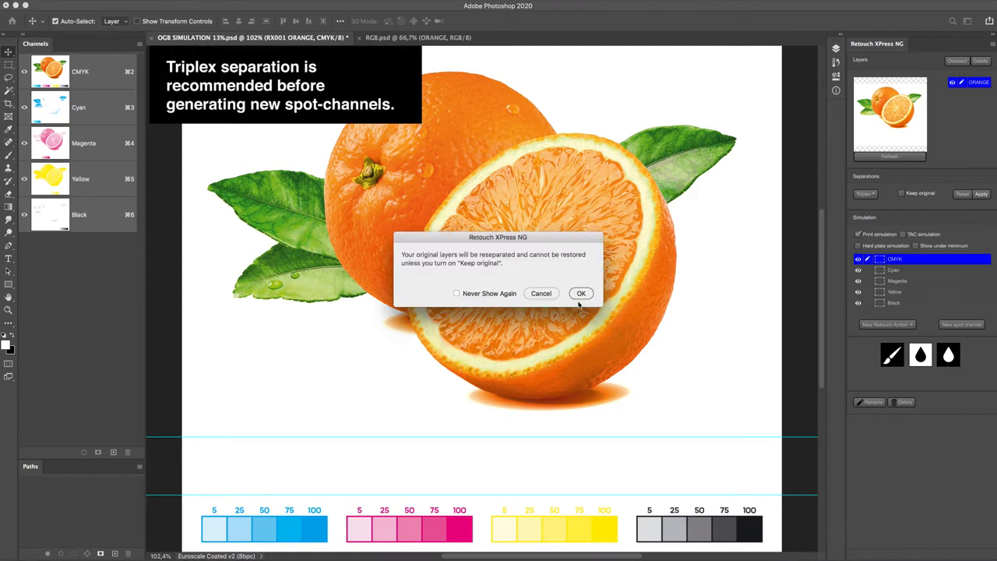
{"action": "left_click", "coordinate": [581, 292]}
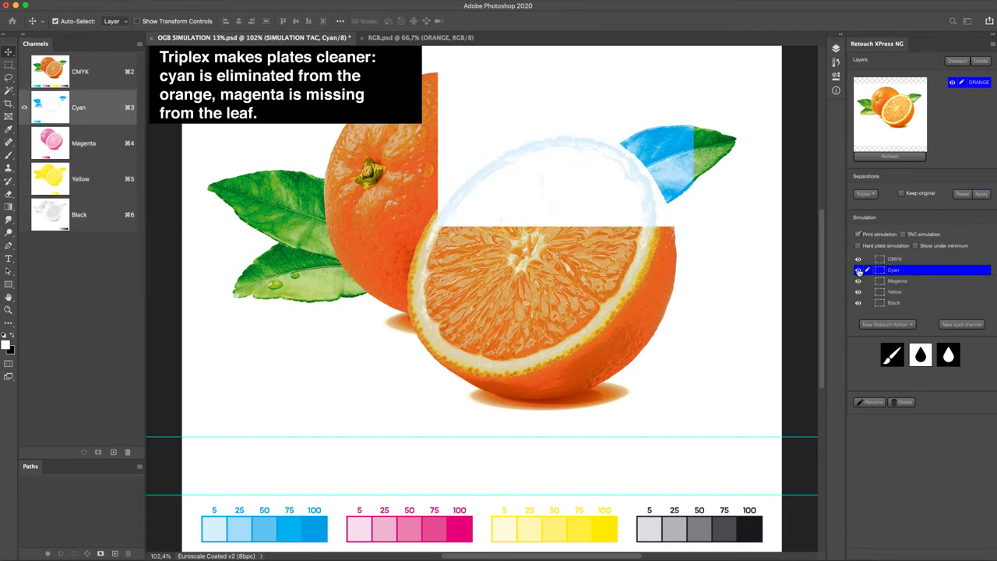
{"action": "left_click", "coordinate": [857, 269]}
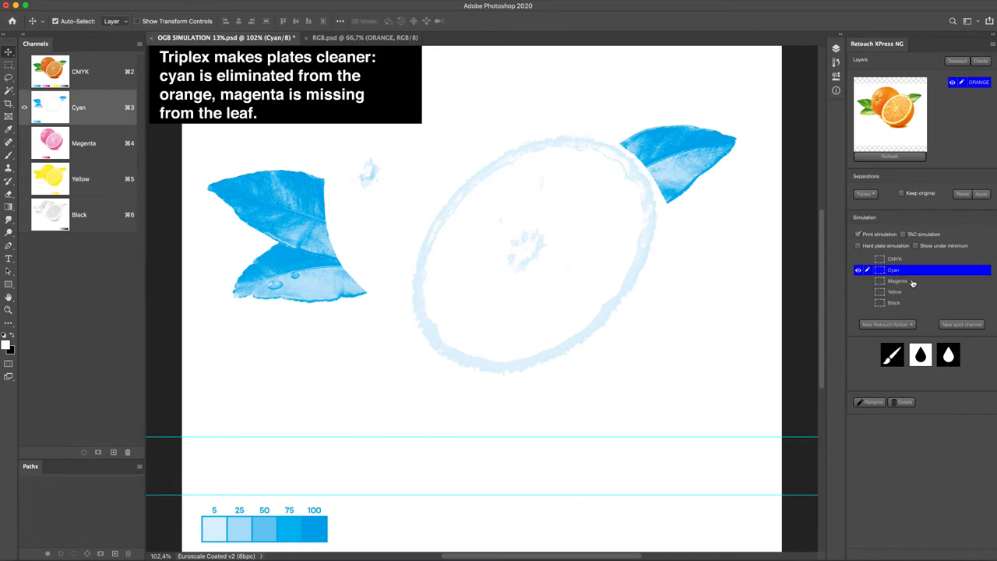
{"action": "left_click", "coordinate": [896, 280]}
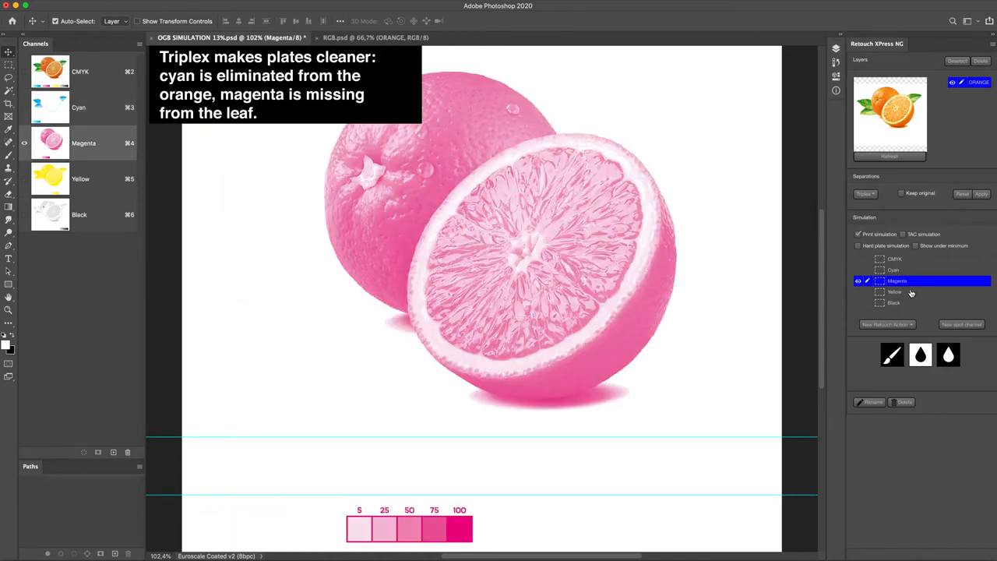
{"action": "left_click", "coordinate": [909, 291]}
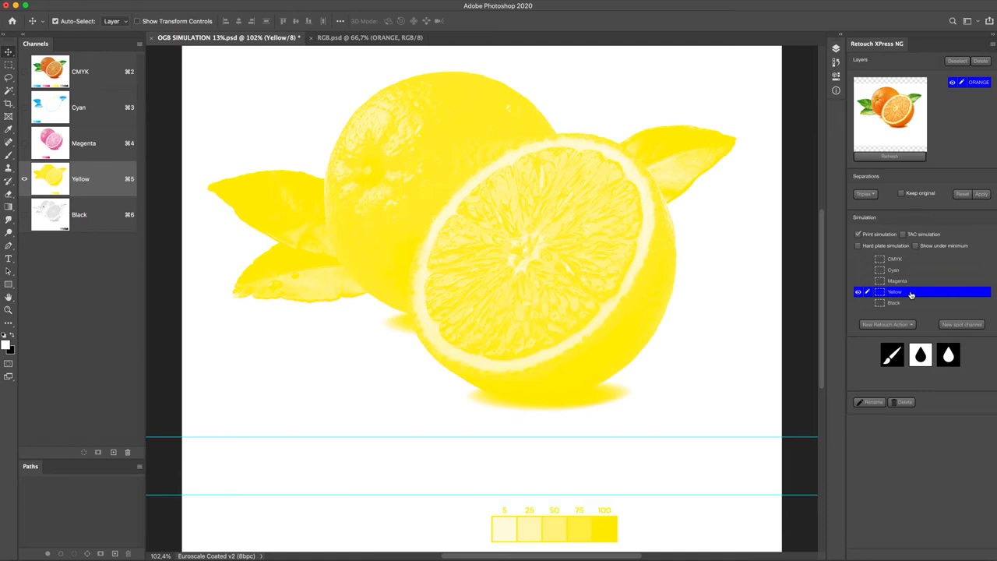
{"action": "left_click", "coordinate": [893, 269]}
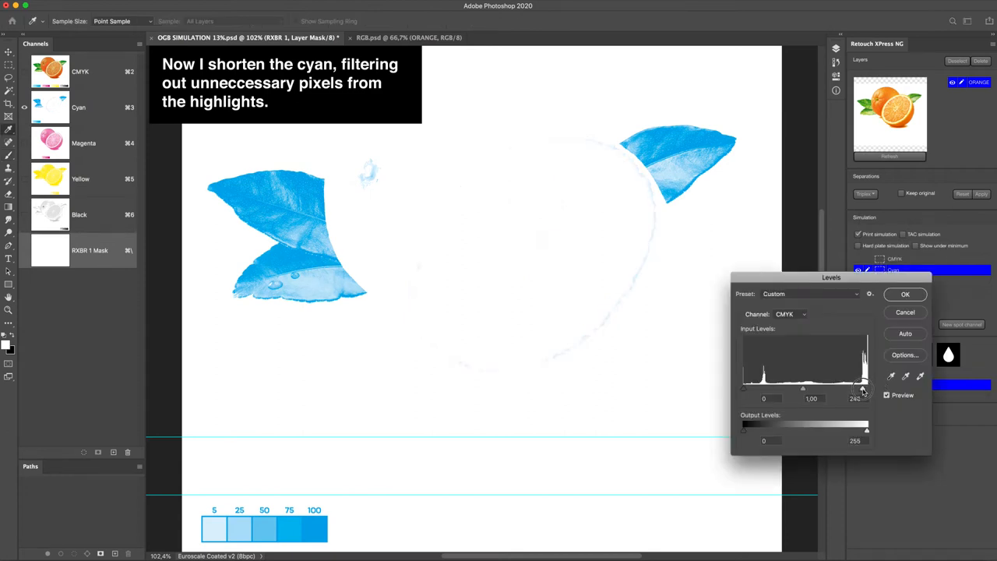
Trim cyan highlights by setting the Levels white input to about 240, and apply
{"action": "left_click_drag", "start_coordinate": [862, 387], "coordinate": [856, 387]}
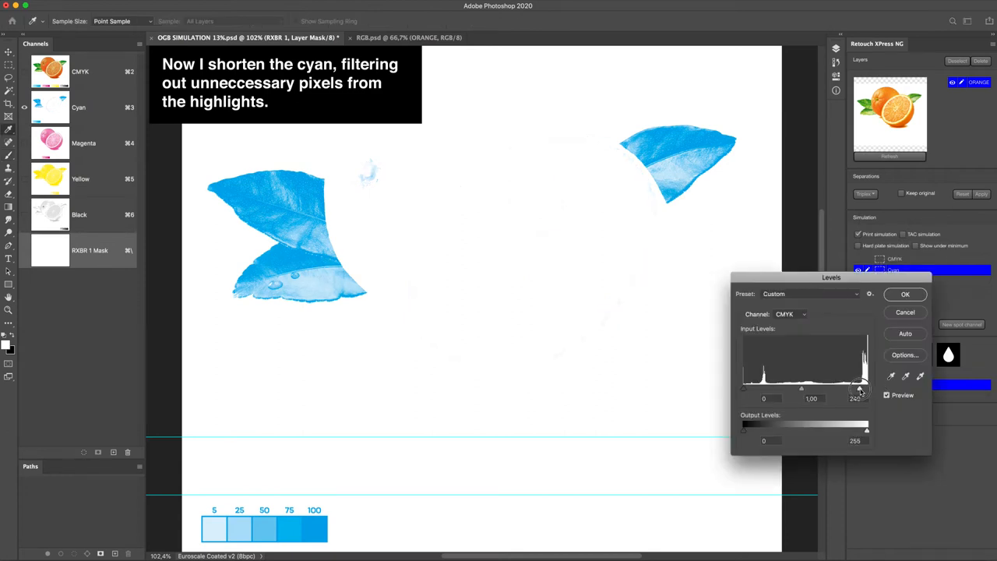
{"action": "left_click", "coordinate": [905, 294]}
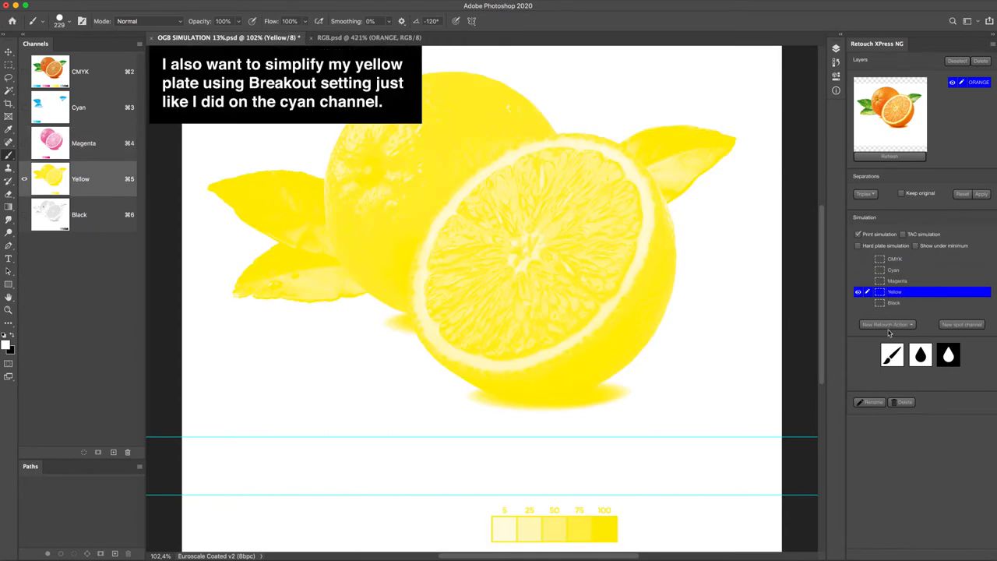
Add a Breakout action on Yellow and pull the Levels white input left to clip light tones
{"action": "left_click", "coordinate": [888, 324]}
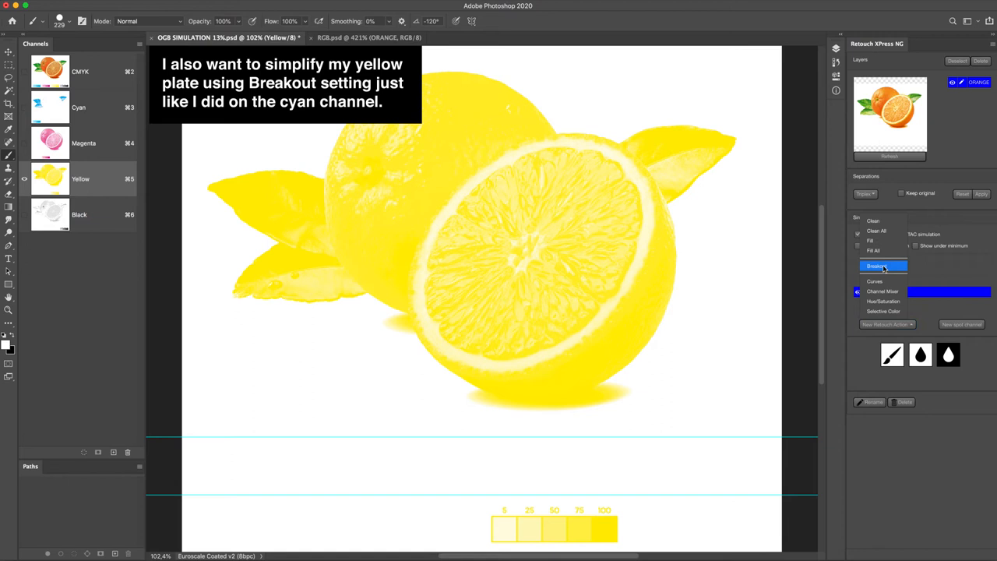
{"action": "left_click", "coordinate": [877, 266]}
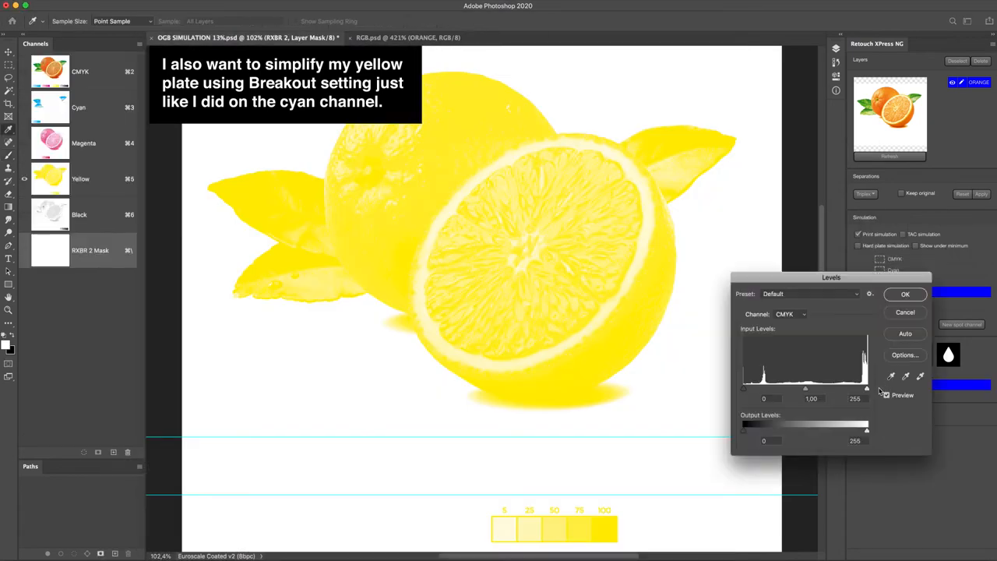
{"action": "left_click_drag", "start_coordinate": [867, 387], "coordinate": [855, 387]}
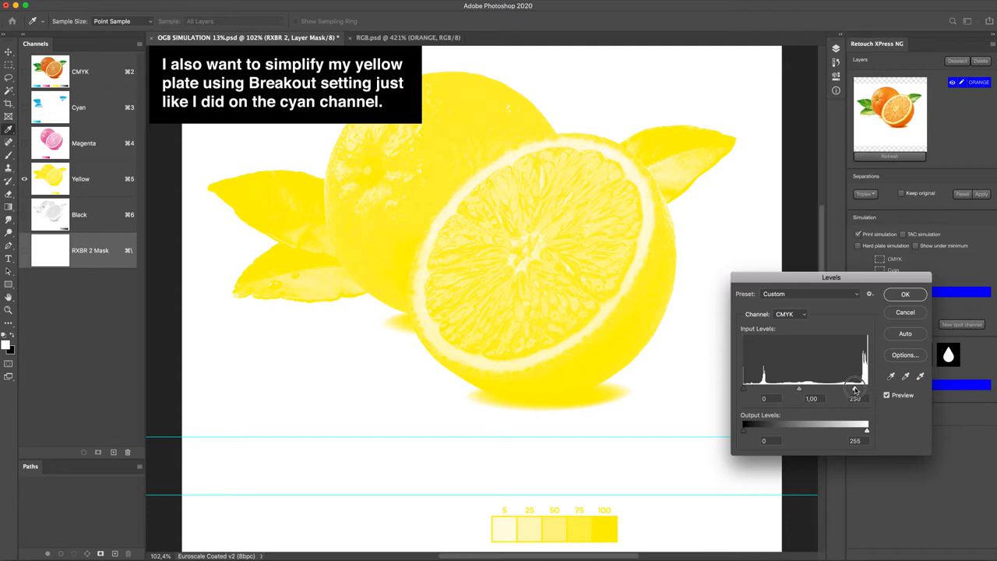
{"action": "left_click_drag", "start_coordinate": [855, 388], "coordinate": [847, 387]}
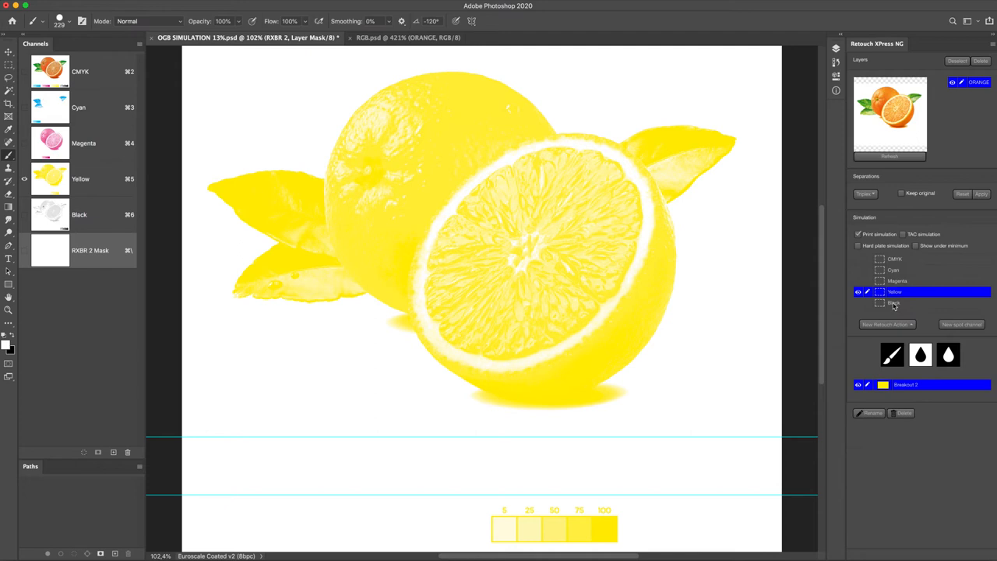
{"action": "left_click", "coordinate": [894, 303]}
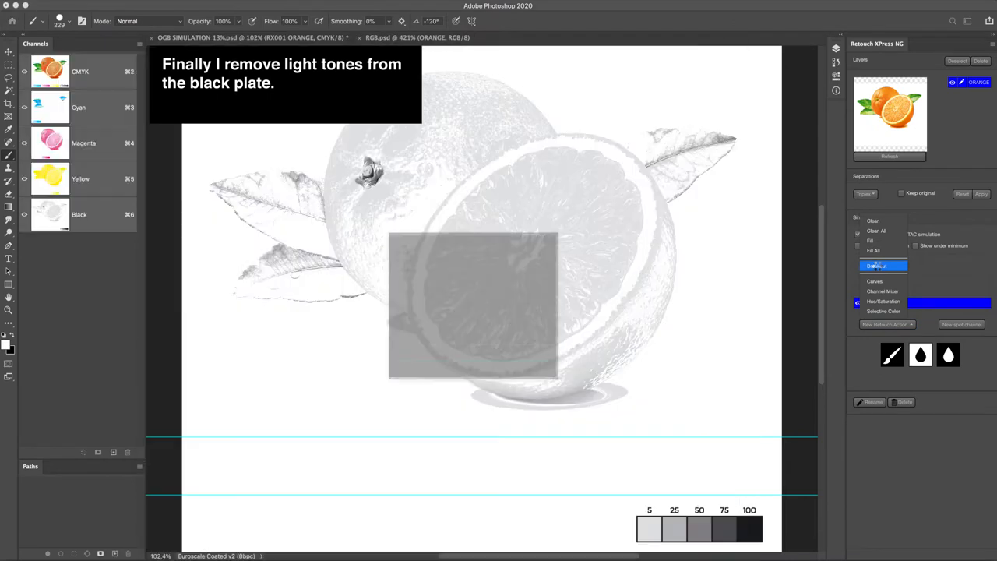
Add a Breakout on the black plate and lower the Levels white input to remove light tones
{"action": "left_click", "coordinate": [880, 266]}
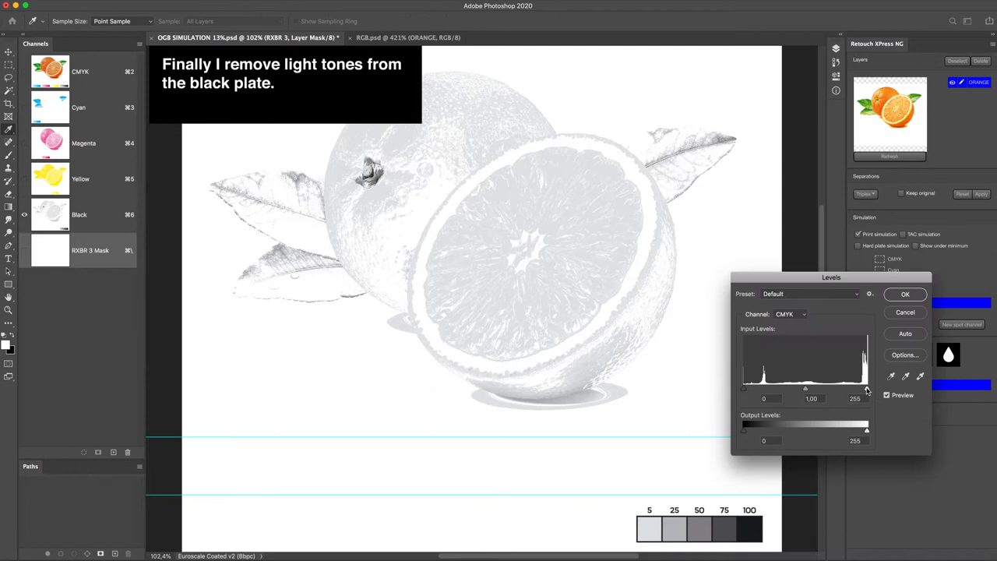
{"action": "left_click_drag", "start_coordinate": [866, 388], "coordinate": [861, 388]}
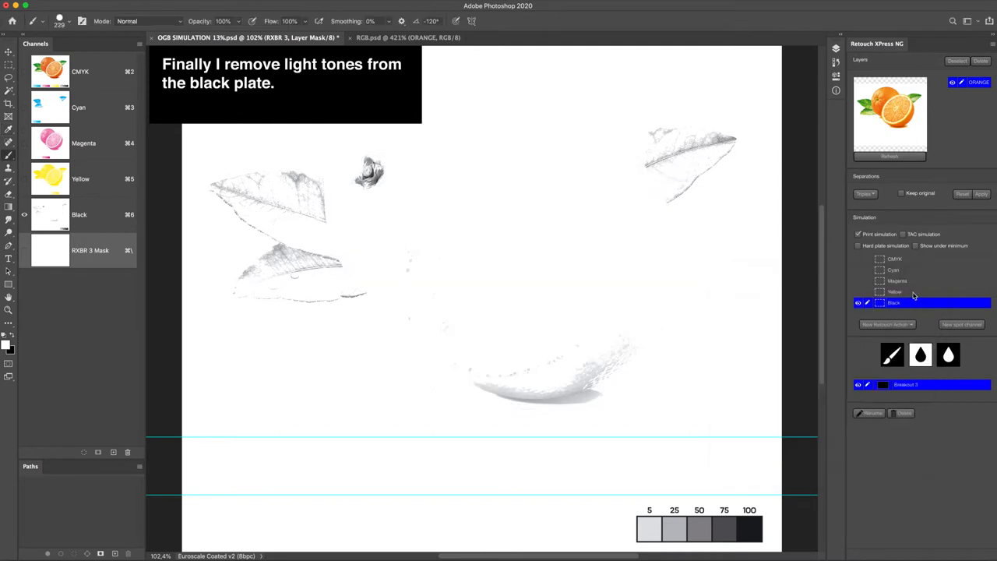
{"action": "left_click", "coordinate": [853, 245]}
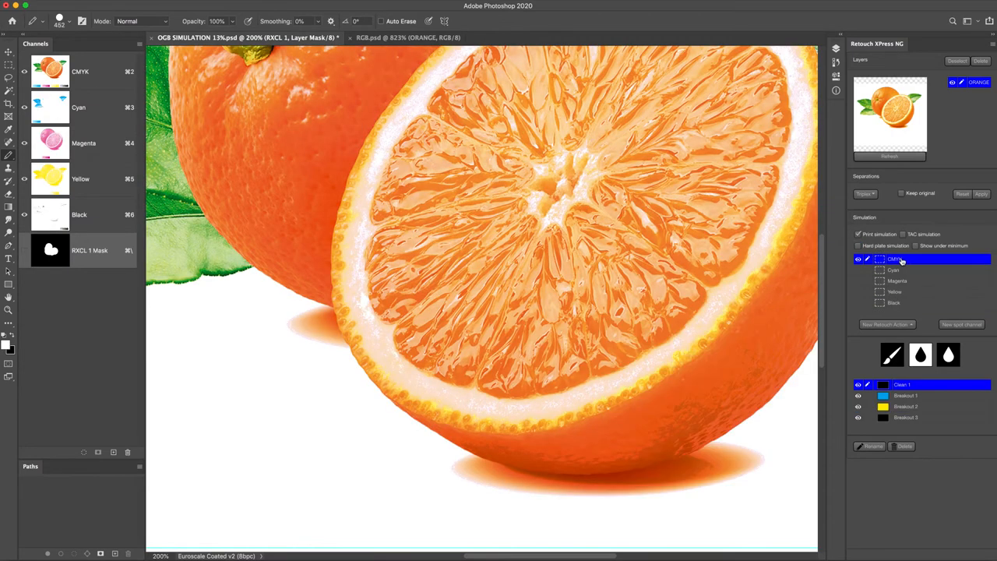
Create a PANTONE 808 C spot channel generated from the Cyan channel
{"action": "left_click", "coordinate": [961, 323]}
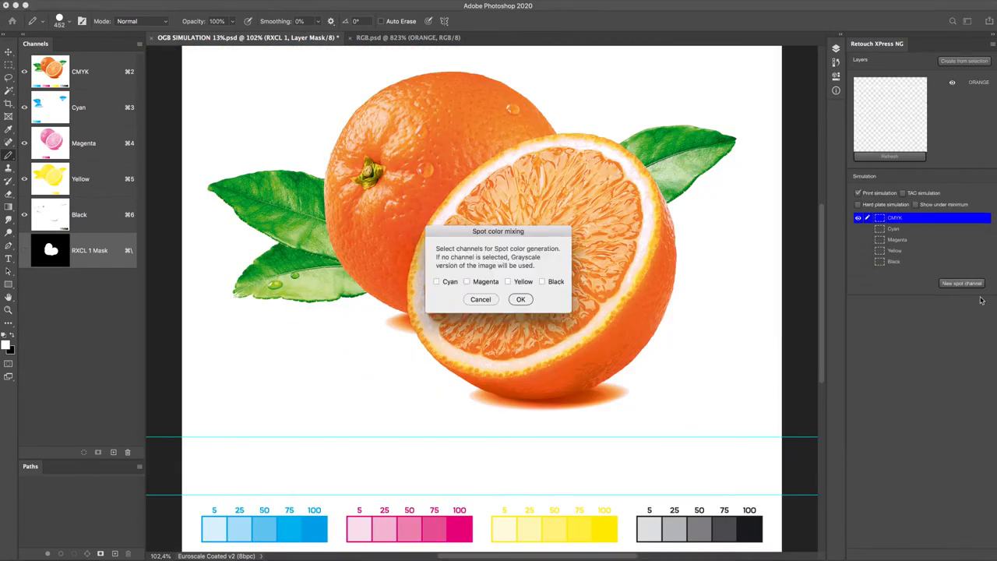
{"action": "left_click", "coordinate": [520, 299]}
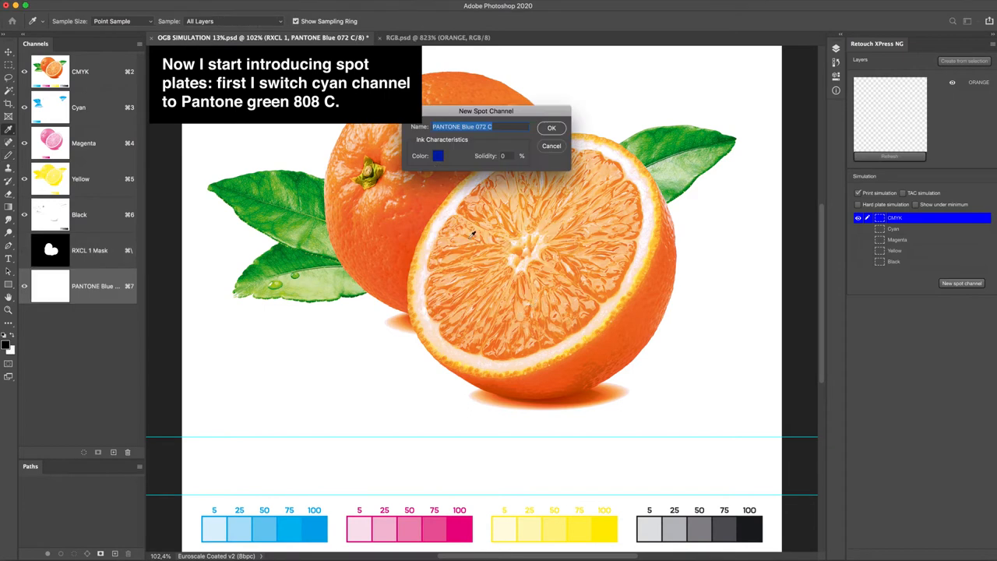
{"action": "left_click", "coordinate": [439, 155]}
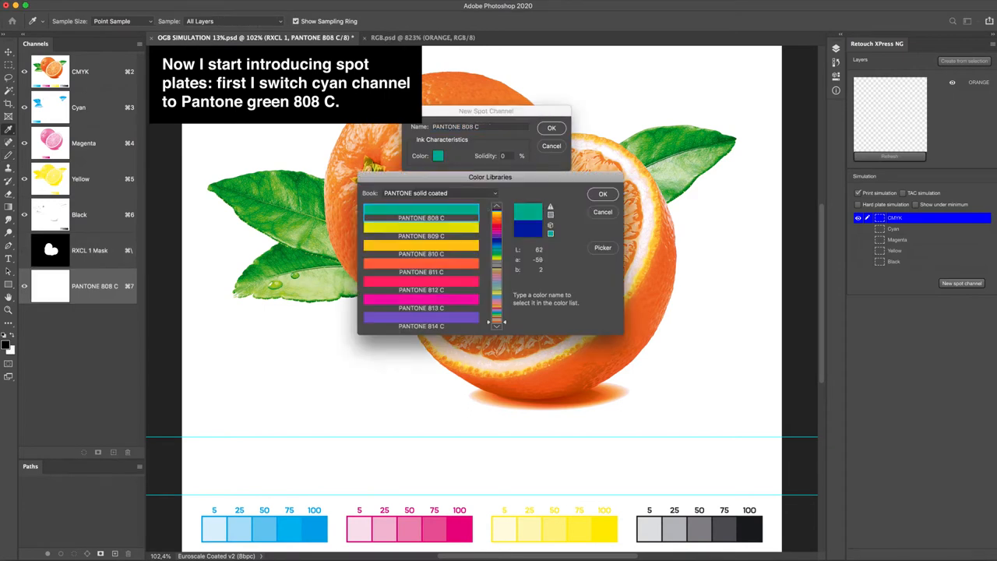
{"action": "left_click", "coordinate": [603, 193]}
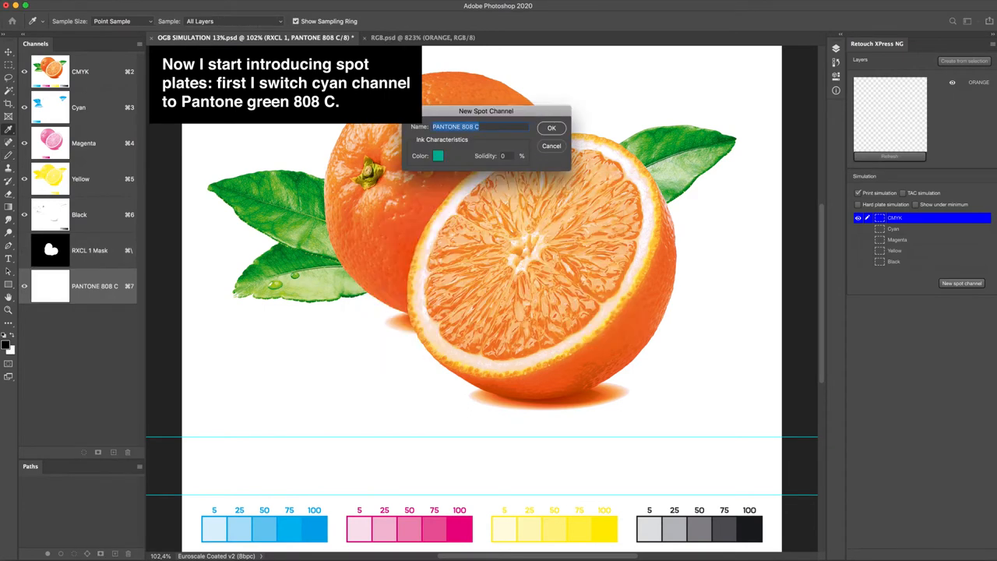
{"action": "left_click", "coordinate": [551, 128]}
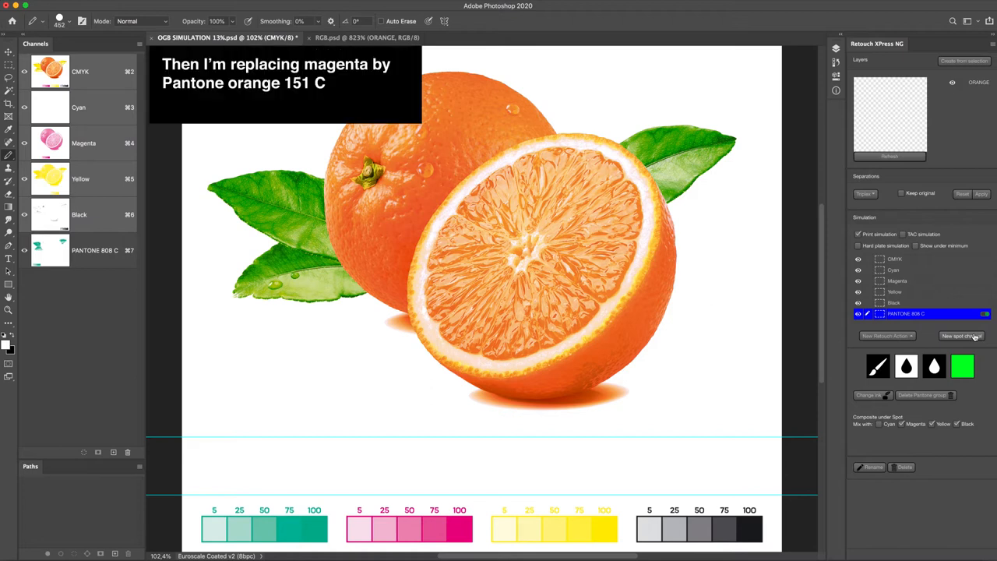
Create a PANTONE 151 C spot channel generated from the Magenta channel
{"action": "left_click", "coordinate": [961, 335]}
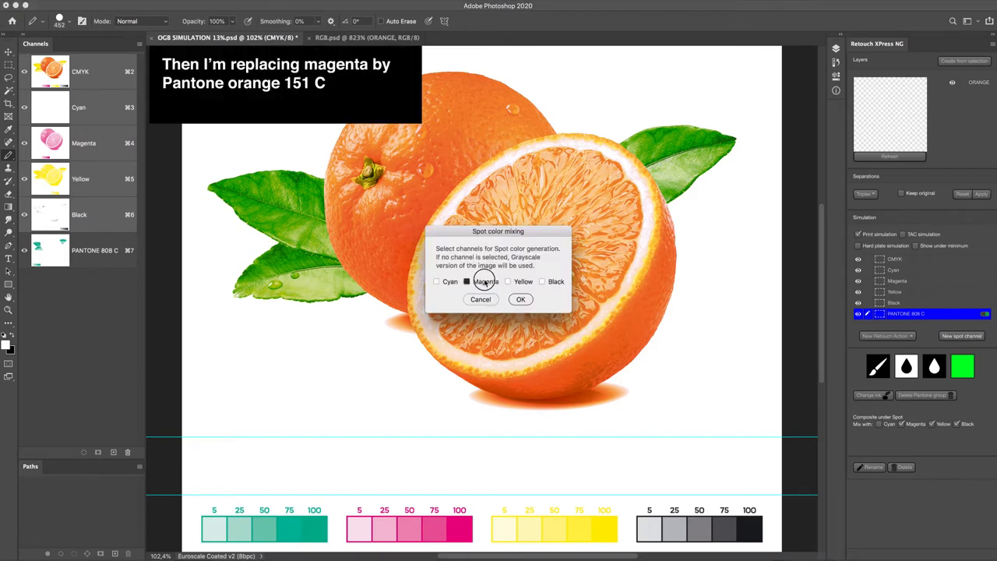
{"action": "left_click", "coordinate": [520, 299]}
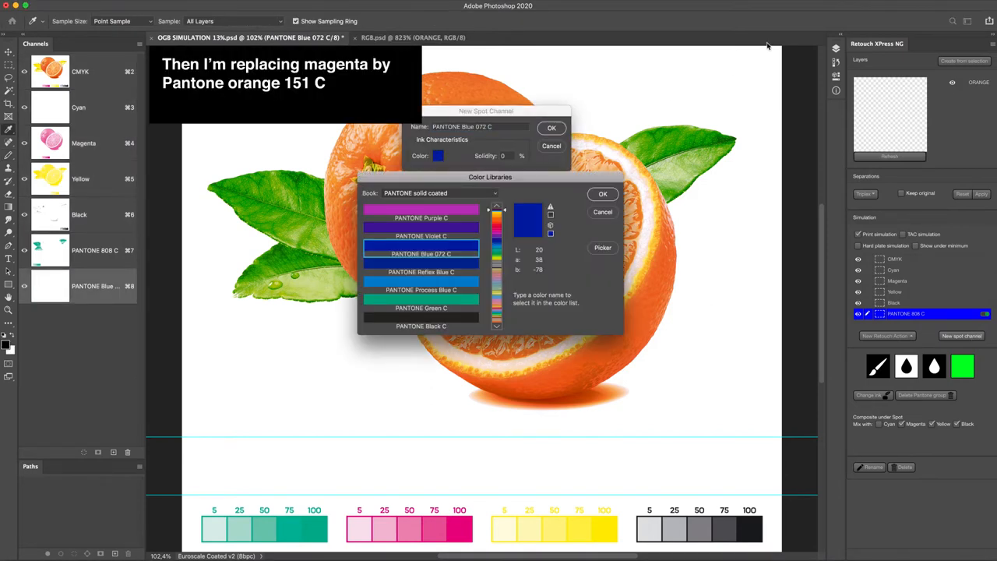
{"action": "left_click", "coordinate": [603, 194]}
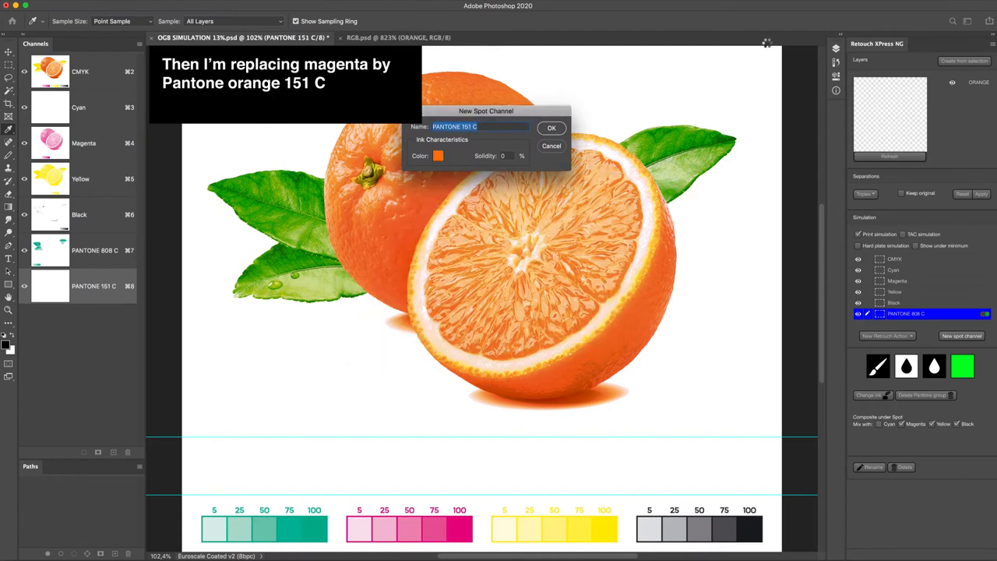
{"action": "left_click", "coordinate": [551, 127]}
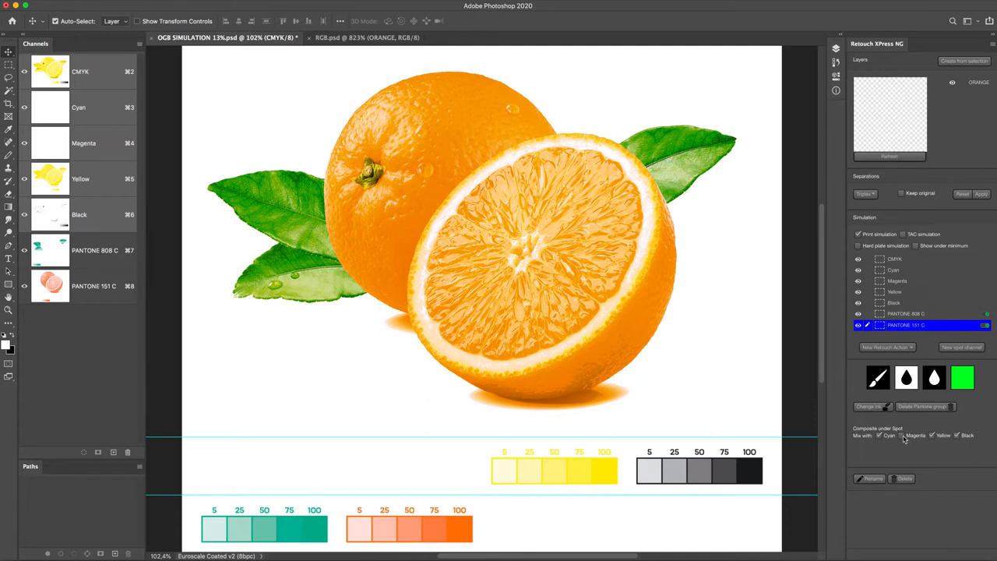
Tick Magenta under PANTONE 151 C in Composite under Spot, and add a retouch mask on ORANGE
{"action": "left_click", "coordinate": [901, 435]}
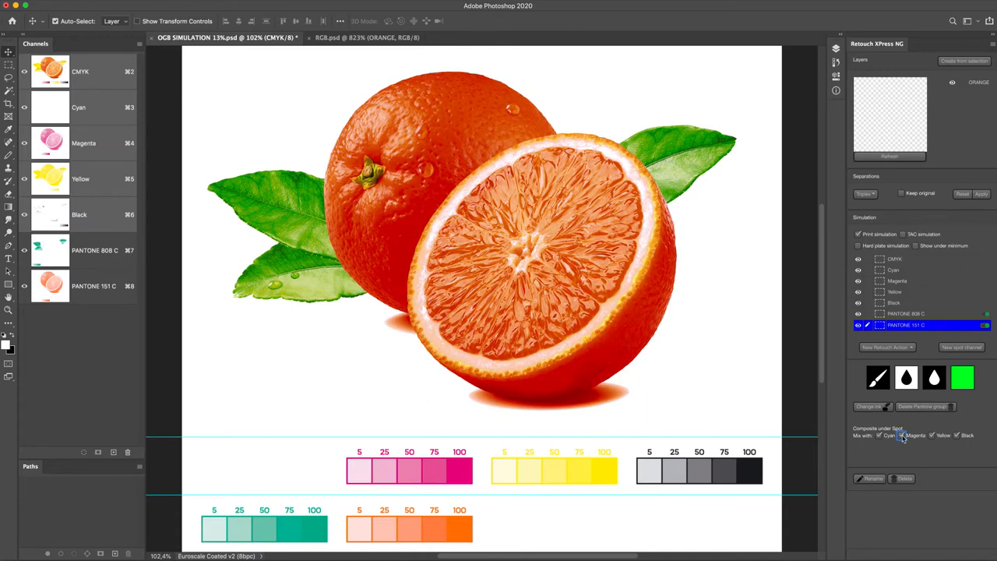
{"action": "left_click", "coordinate": [900, 435]}
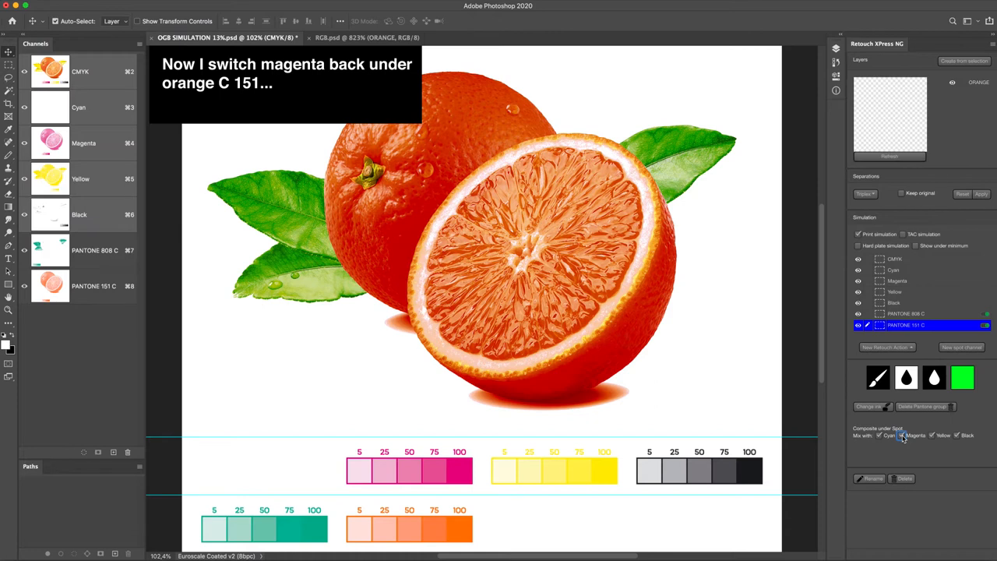
{"action": "left_click", "coordinate": [898, 435]}
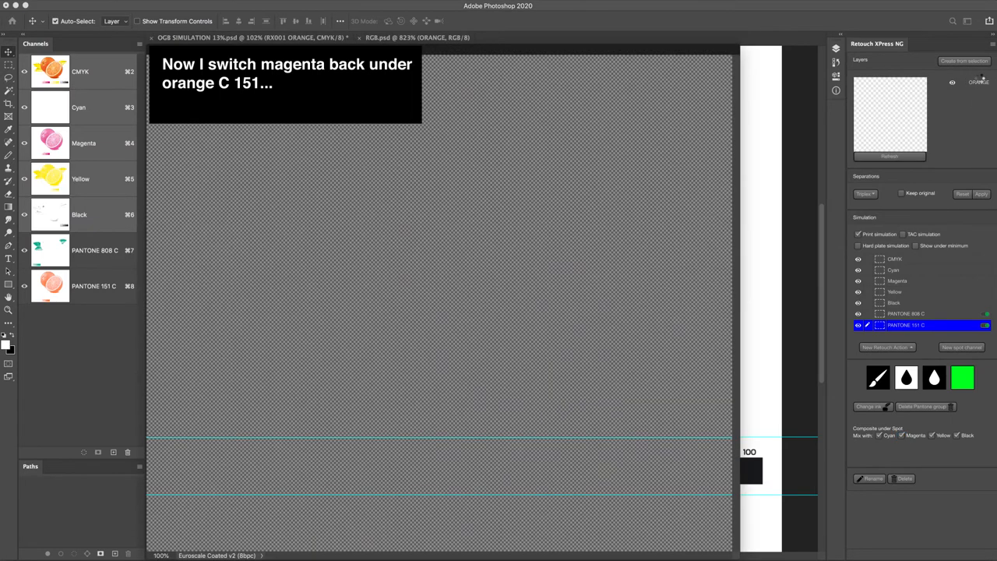
{"action": "left_click", "coordinate": [906, 258]}
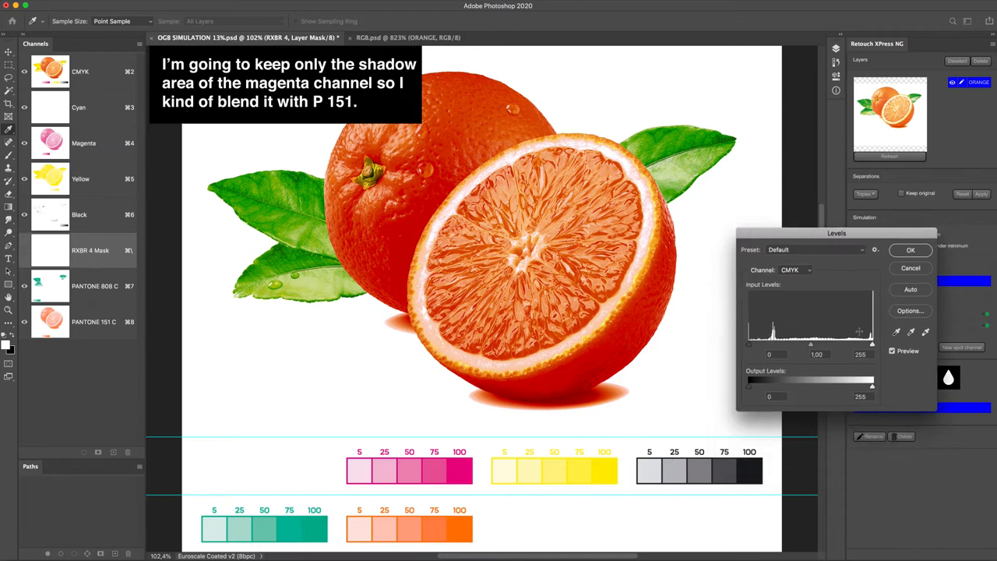
Drag the mask's Levels white and midtone inputs left so magenta stays only in shadows
{"action": "left_click_drag", "start_coordinate": [872, 343], "coordinate": [822, 344]}
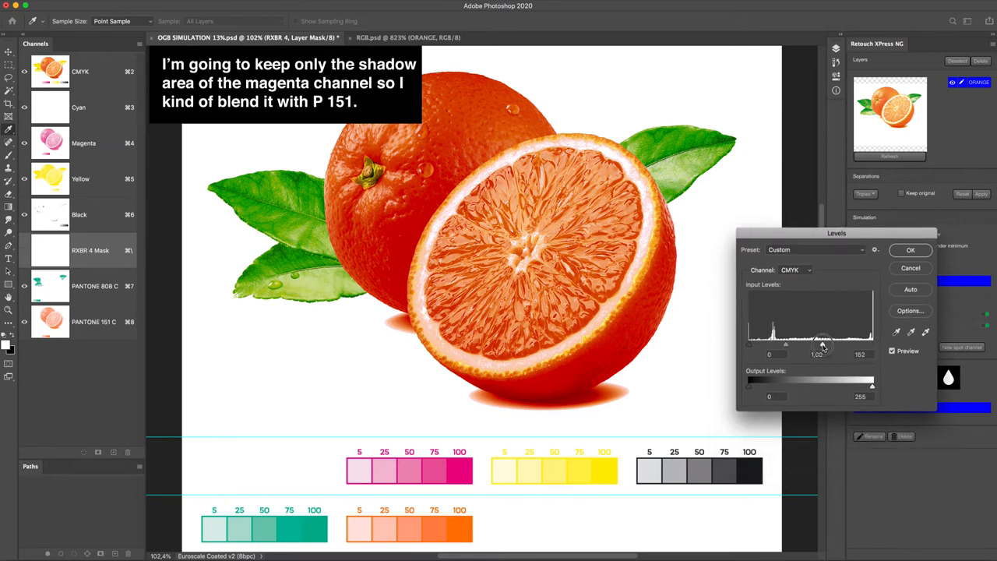
{"action": "left_click_drag", "start_coordinate": [822, 345], "coordinate": [815, 345]}
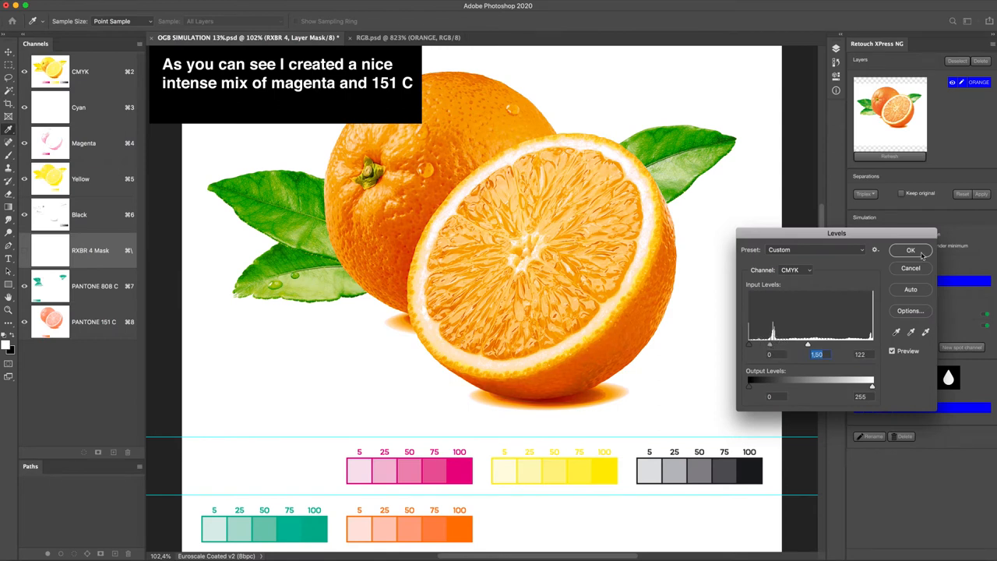
{"action": "left_click", "coordinate": [909, 250]}
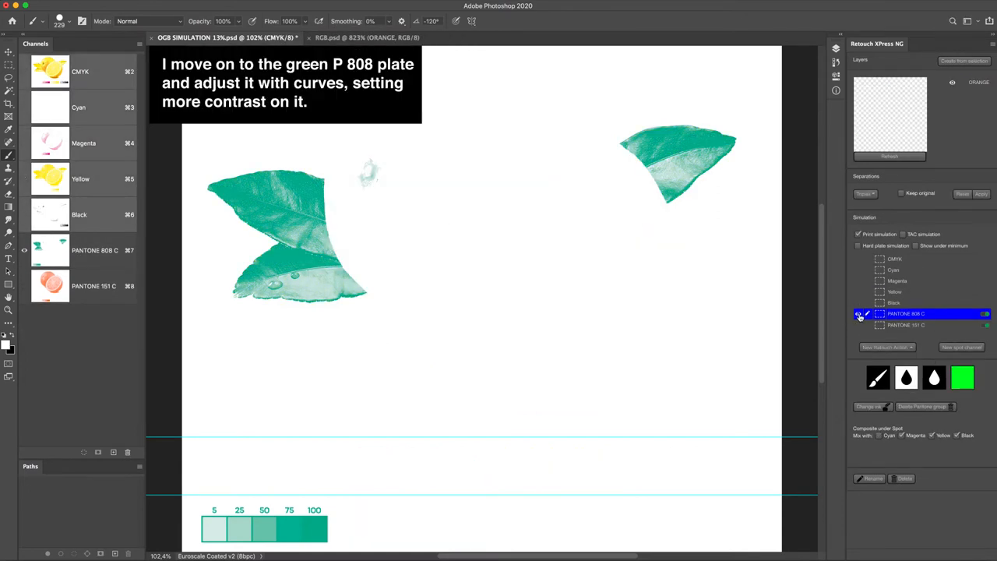
Apply a Curves retouch to PANTONE 808 C, raising the shadow point to boost green contrast
{"action": "left_click", "coordinate": [887, 346]}
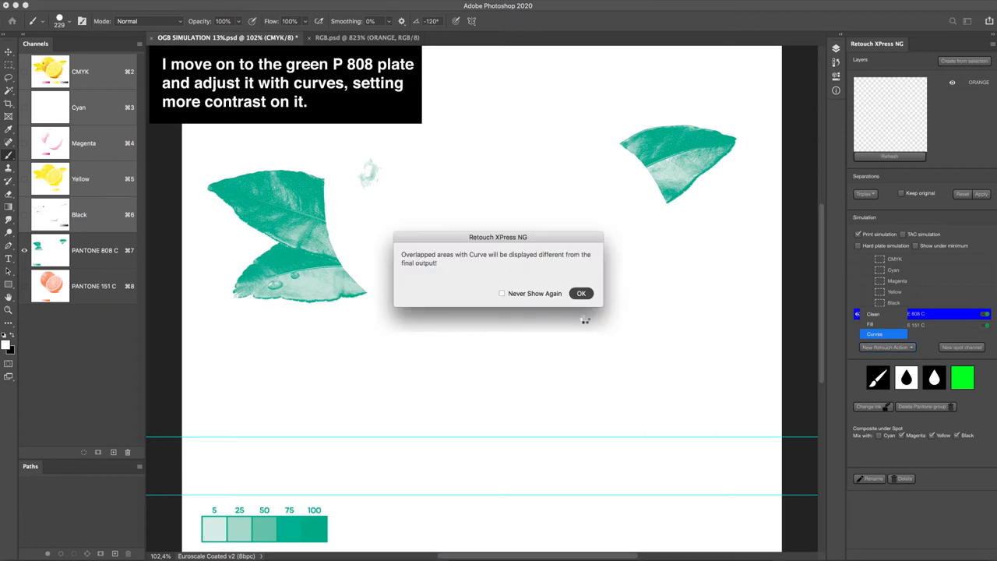
{"action": "left_click", "coordinate": [581, 292]}
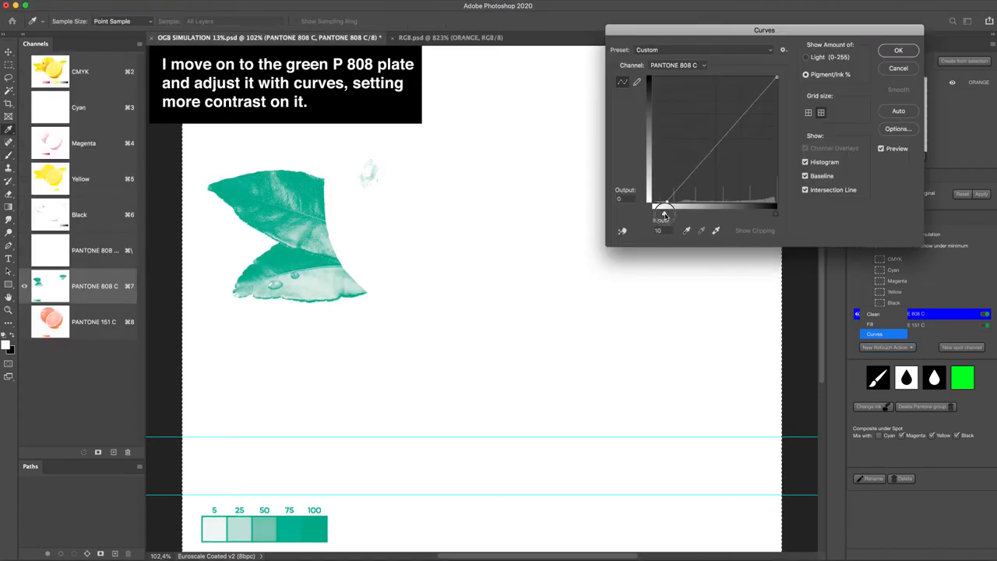
{"action": "left_click_drag", "start_coordinate": [664, 210], "coordinate": [670, 198]}
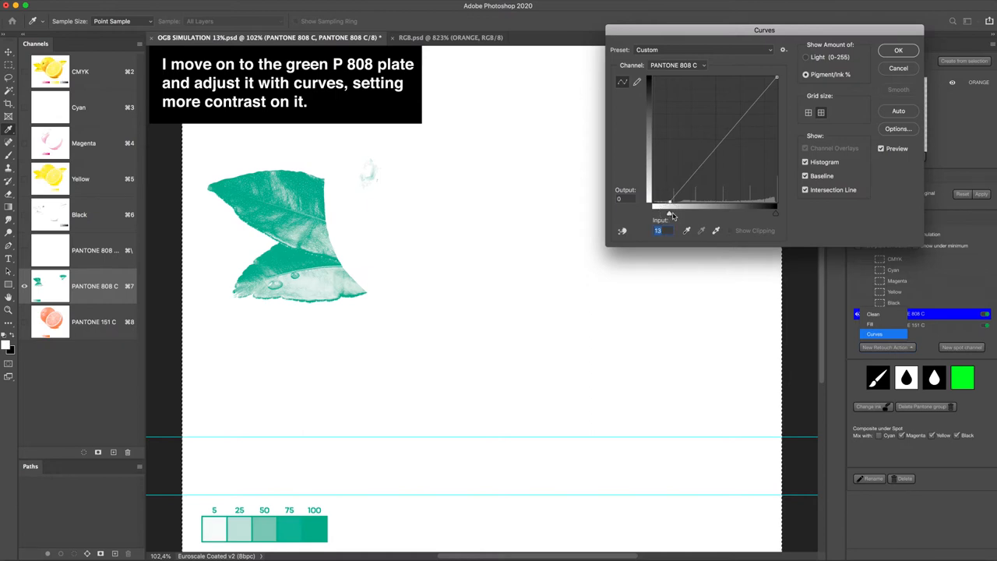
{"action": "left_click", "coordinate": [898, 51]}
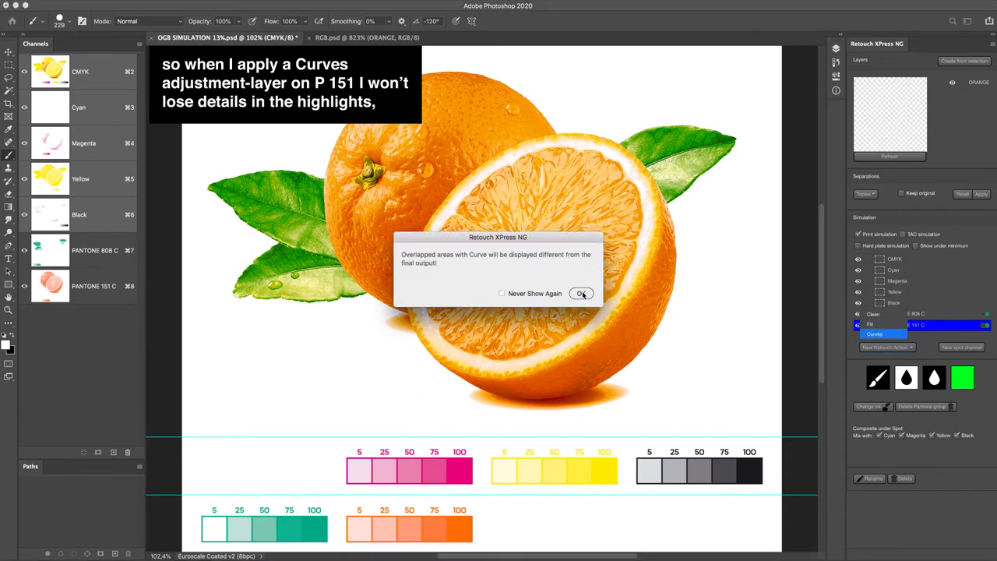
Apply a Curves retouch to PANTONE 151 C, moving the lowest point to input 10
{"action": "left_click", "coordinate": [581, 292]}
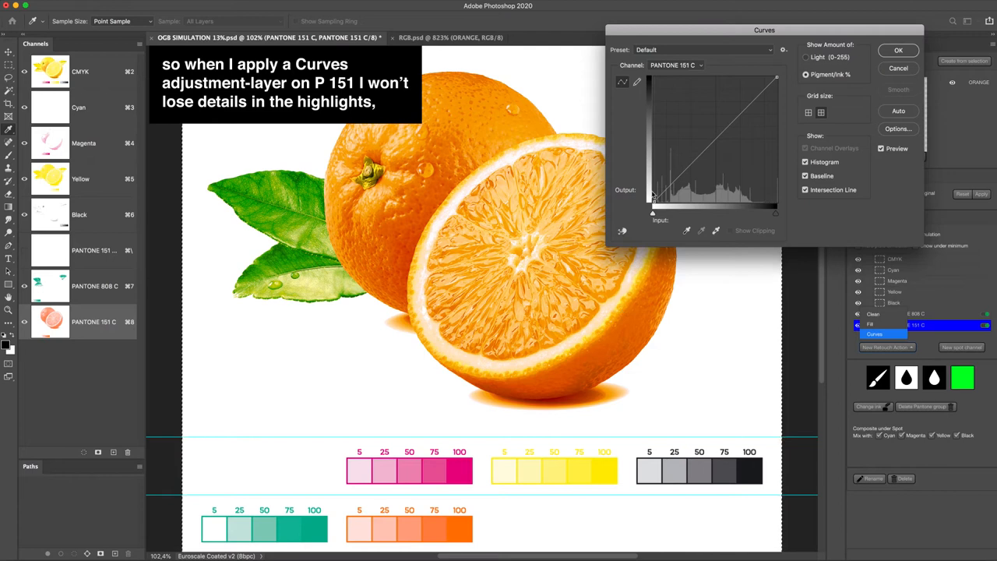
{"action": "left_click_drag", "start_coordinate": [653, 213], "coordinate": [658, 213]}
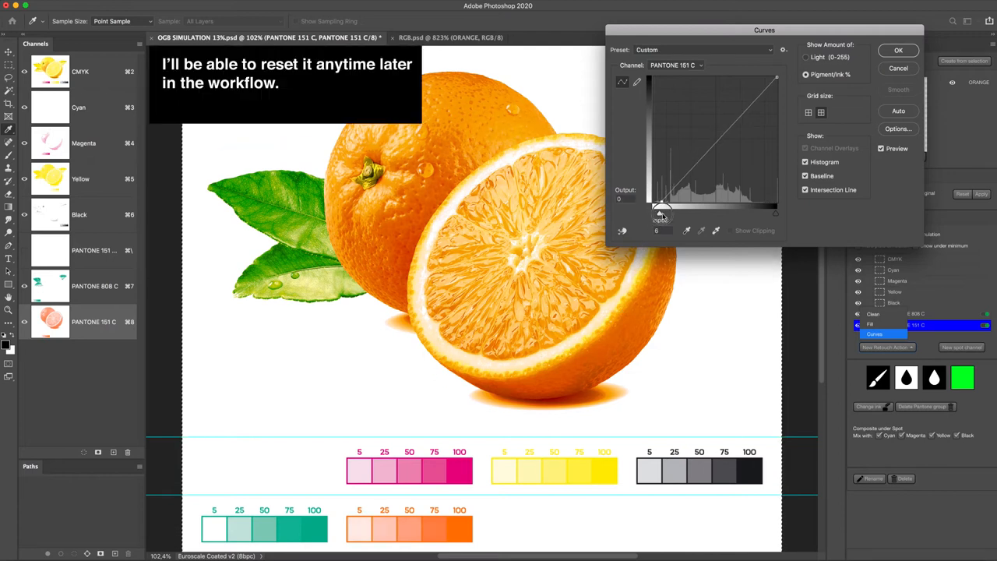
{"action": "left_click_drag", "start_coordinate": [659, 208], "coordinate": [667, 210]}
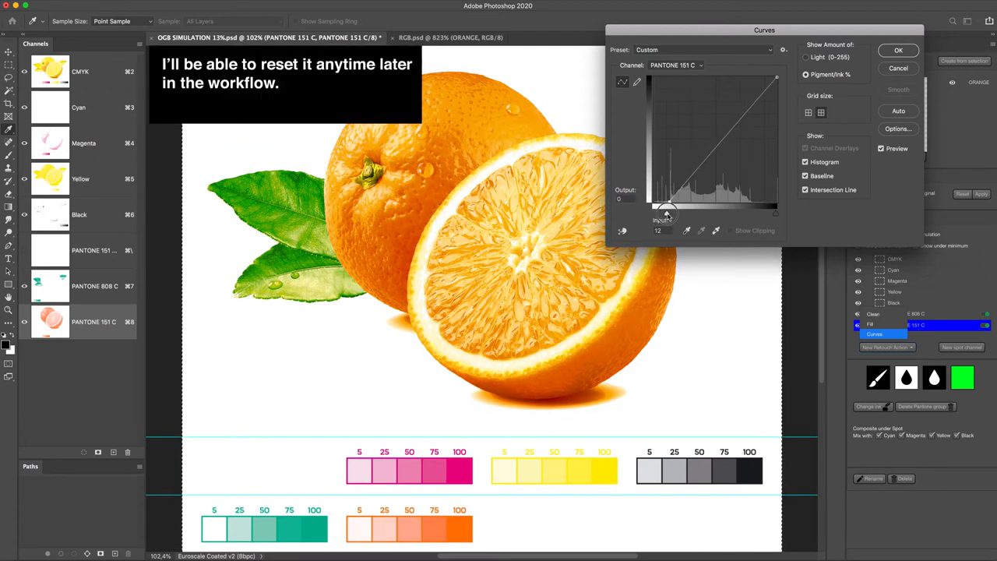
{"action": "left_click_drag", "start_coordinate": [666, 212], "coordinate": [665, 210]}
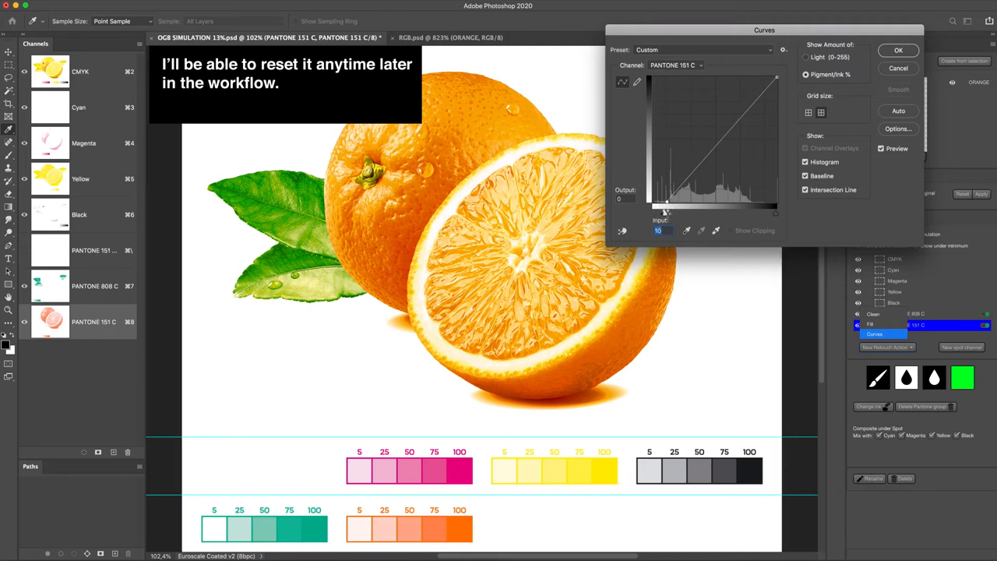
{"action": "left_click", "coordinate": [898, 50]}
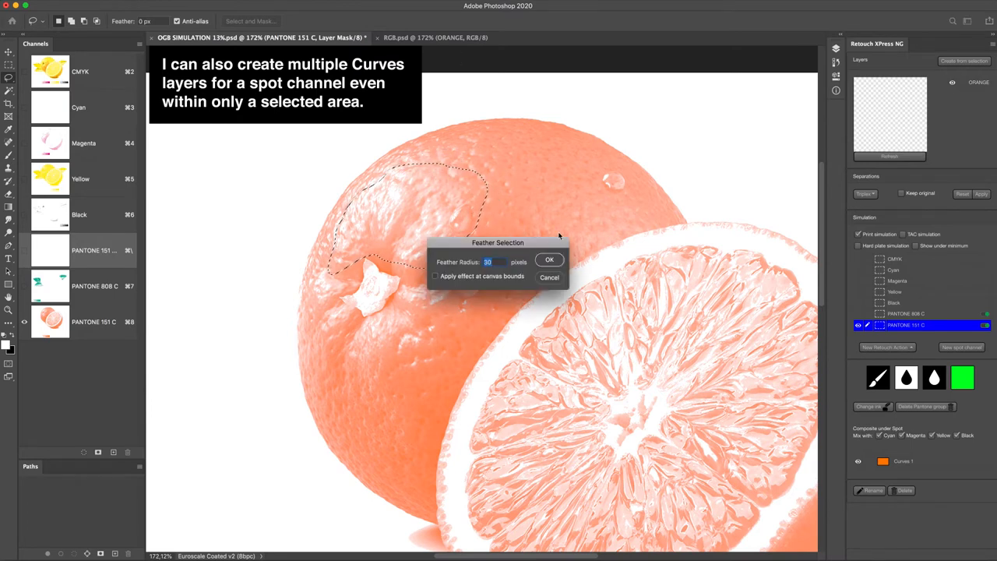
Add a second Curves retouch on PANTONE 151 C within the selection, black point at input 12
{"action": "left_click", "coordinate": [549, 260]}
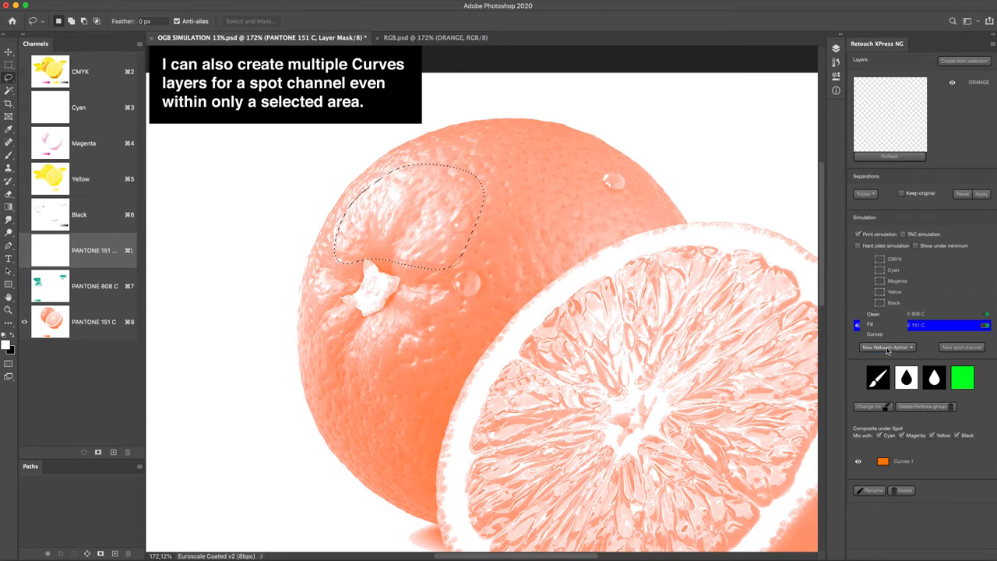
{"action": "left_click", "coordinate": [874, 335]}
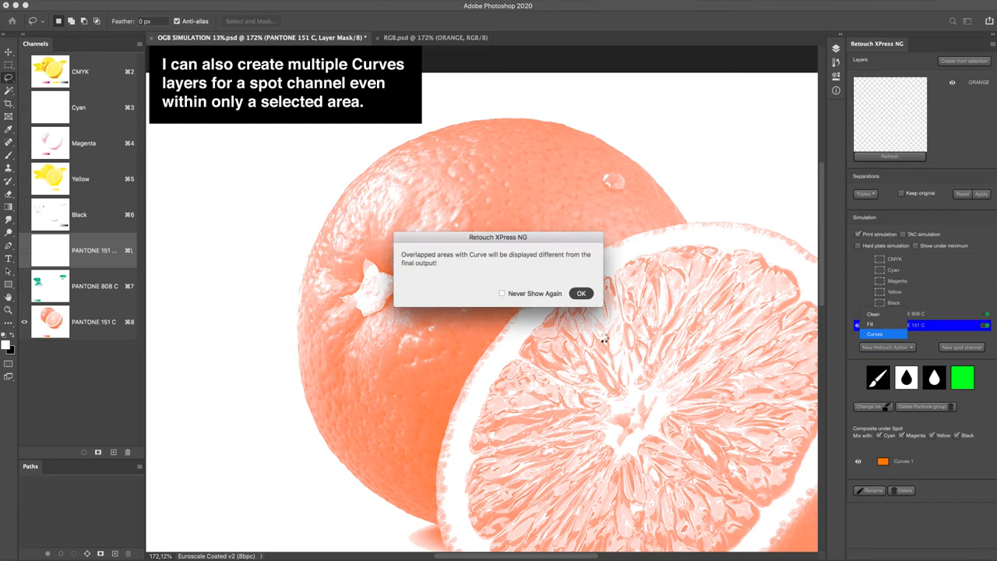
{"action": "left_click", "coordinate": [581, 293]}
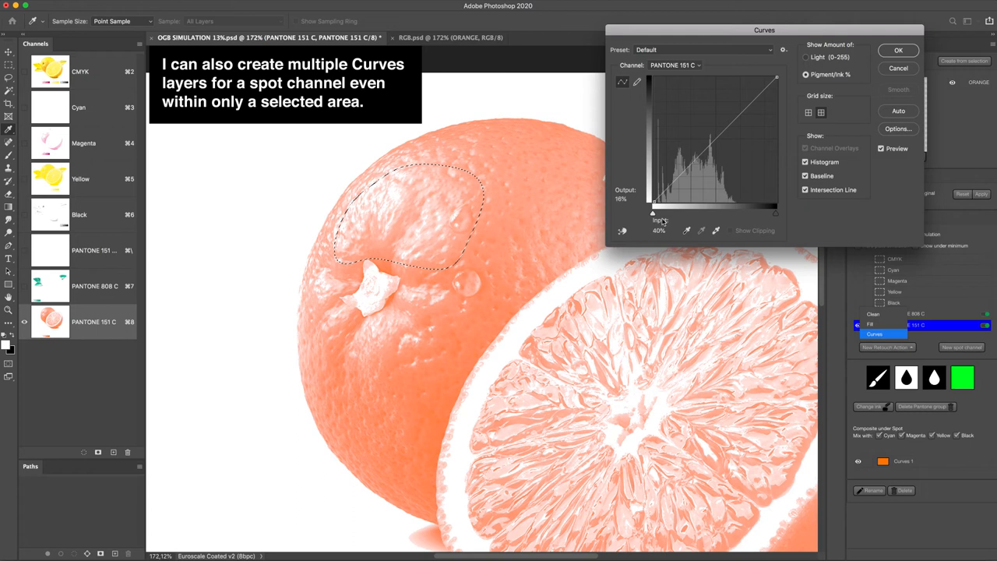
{"action": "left_click_drag", "start_coordinate": [653, 212], "coordinate": [670, 212]}
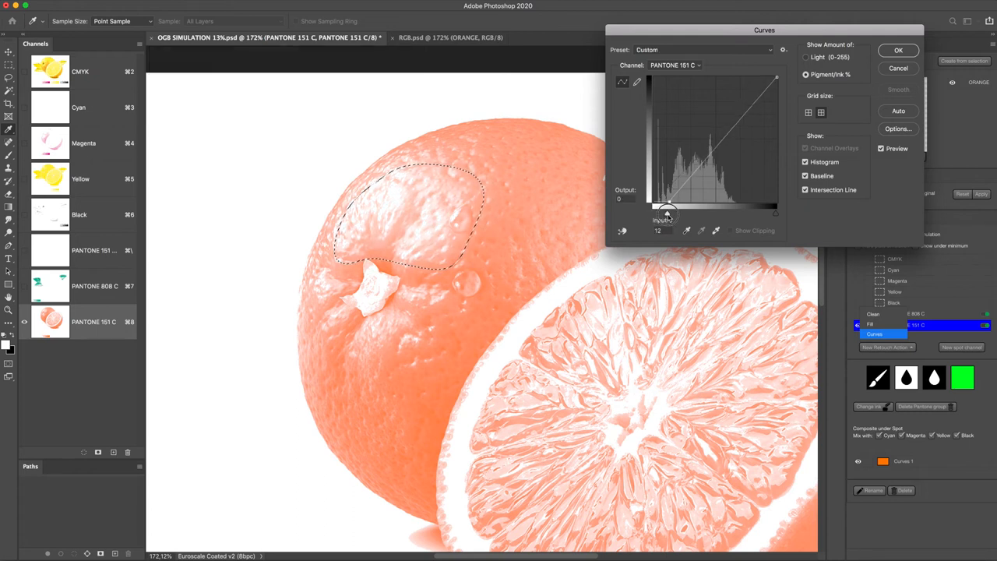
{"action": "left_click", "coordinate": [896, 50]}
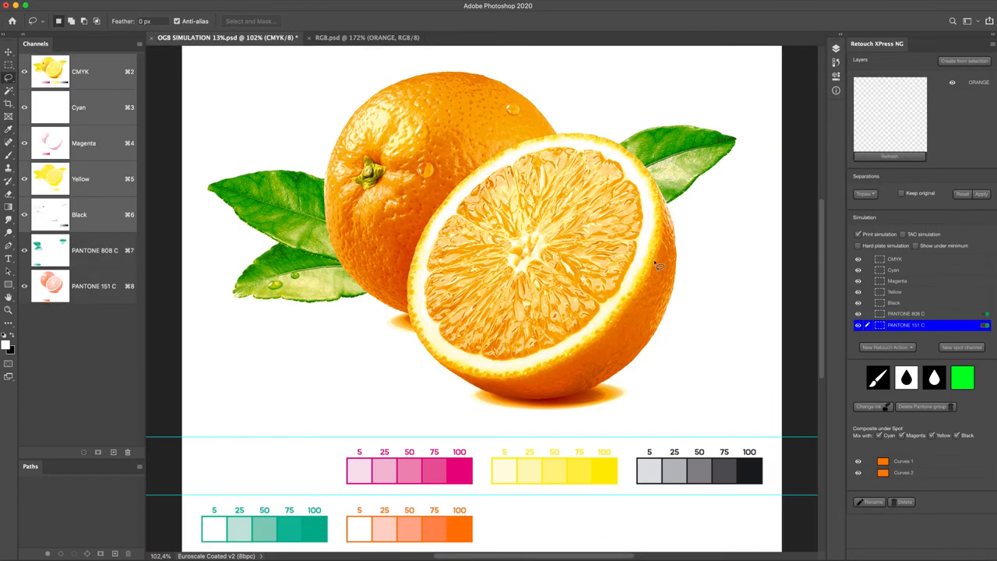
Create a new spot channel using PANTONE 2728 C from the Color Libraries
{"action": "left_click", "coordinate": [960, 346]}
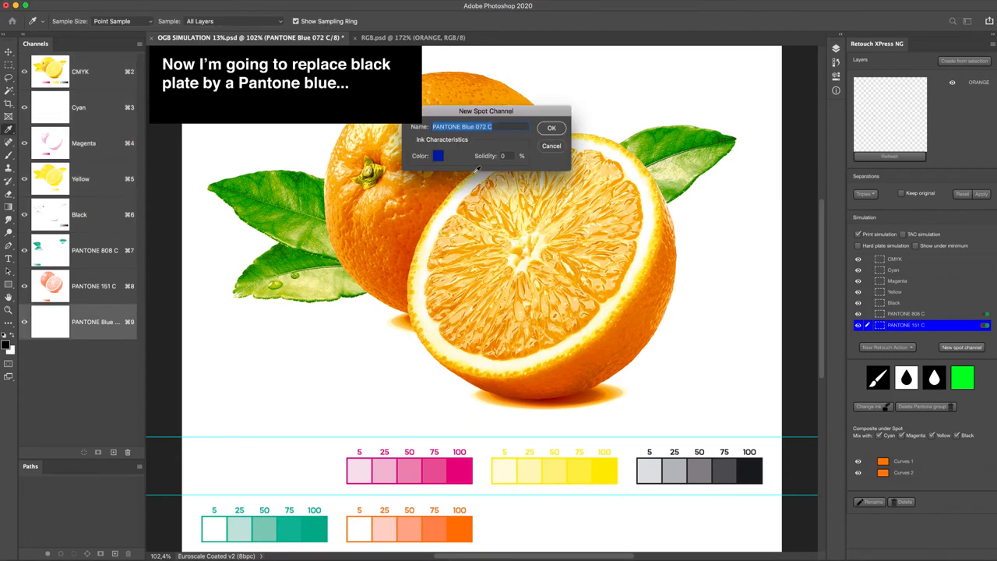
{"action": "left_click", "coordinate": [438, 155]}
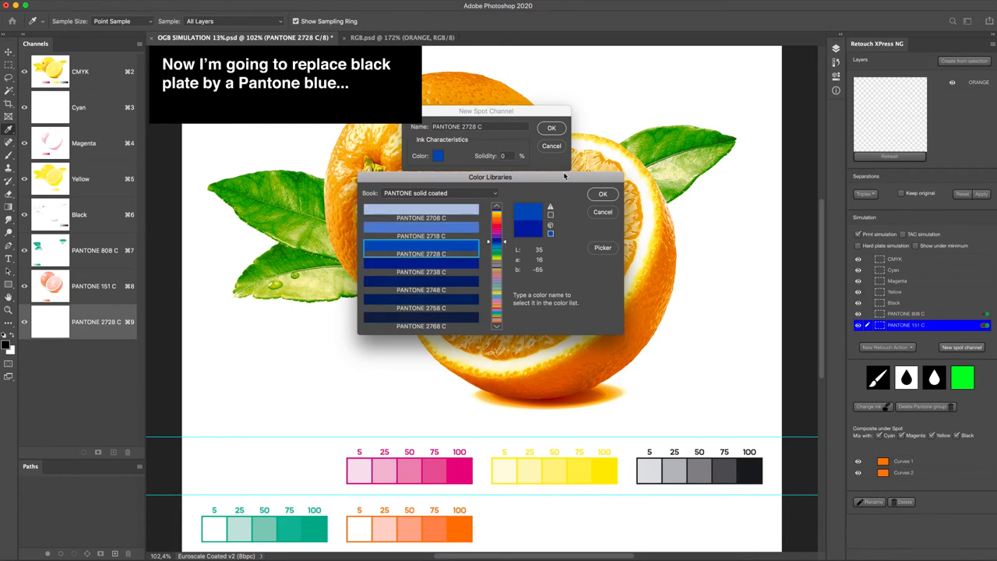
{"action": "left_click", "coordinate": [602, 194]}
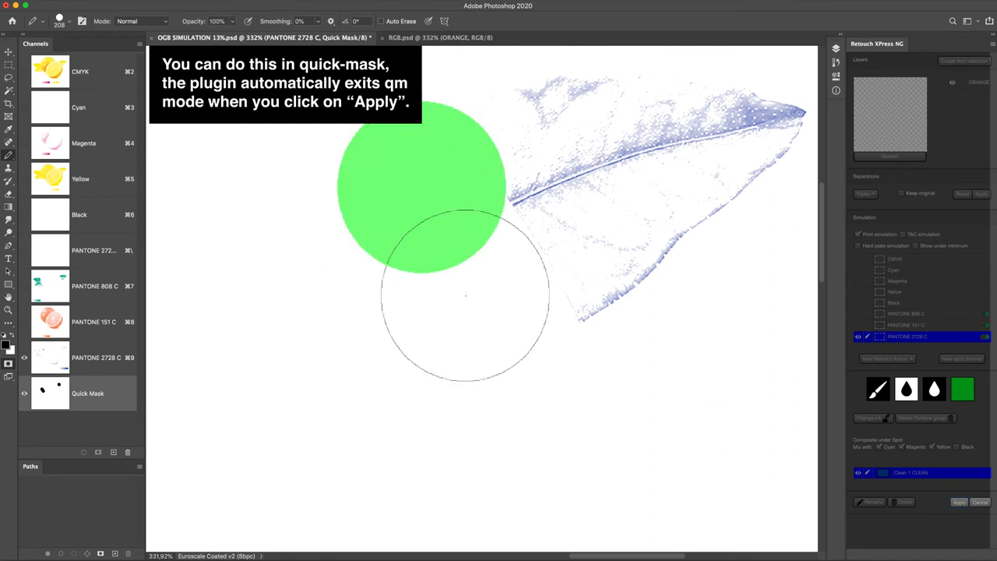
Paint over the stray blue pixels on the PANTONE 2728 C plate for cleaning
{"action": "left_click", "coordinate": [465, 306]}
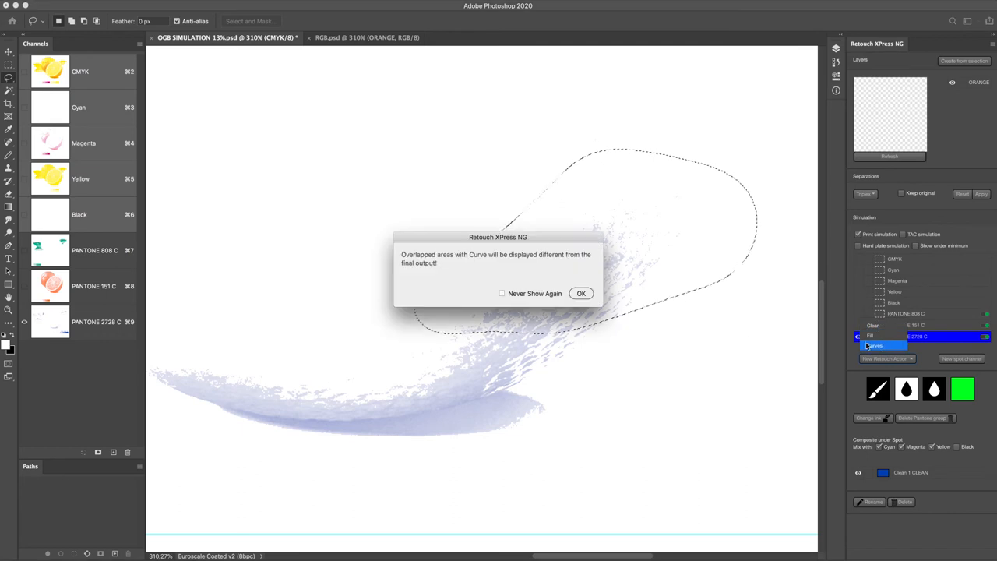
Apply a Curves retouch to PANTONE 2728 C on the leaf, black point at input 12
{"action": "left_click", "coordinate": [581, 293]}
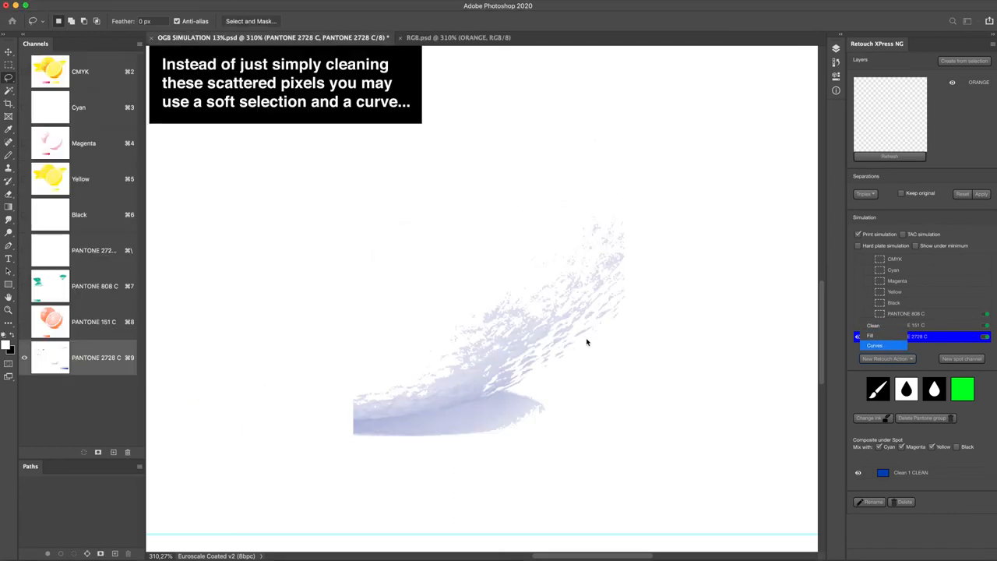
{"action": "left_click", "coordinate": [870, 345]}
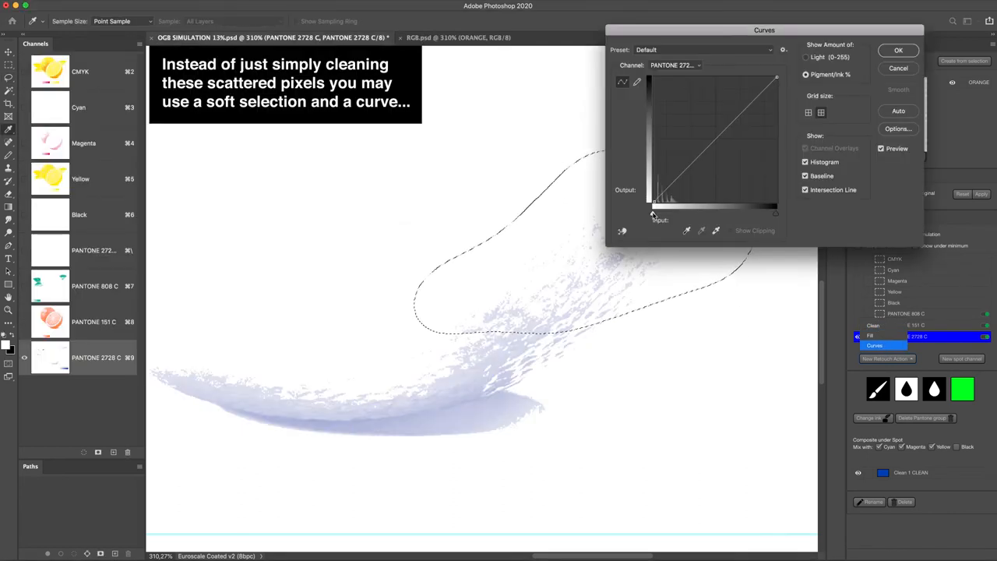
{"action": "left_click_drag", "start_coordinate": [654, 212], "coordinate": [666, 212]}
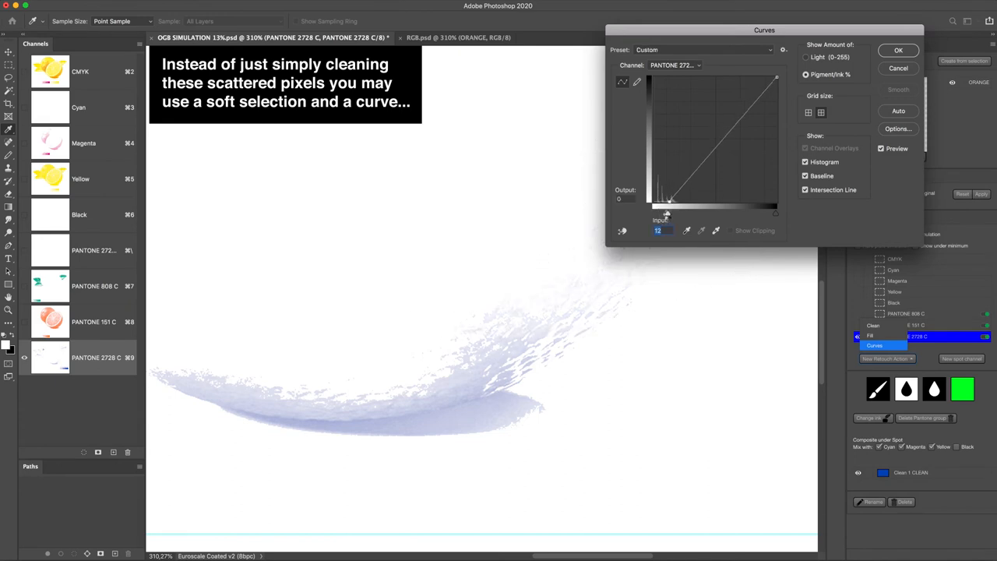
{"action": "left_click", "coordinate": [898, 49]}
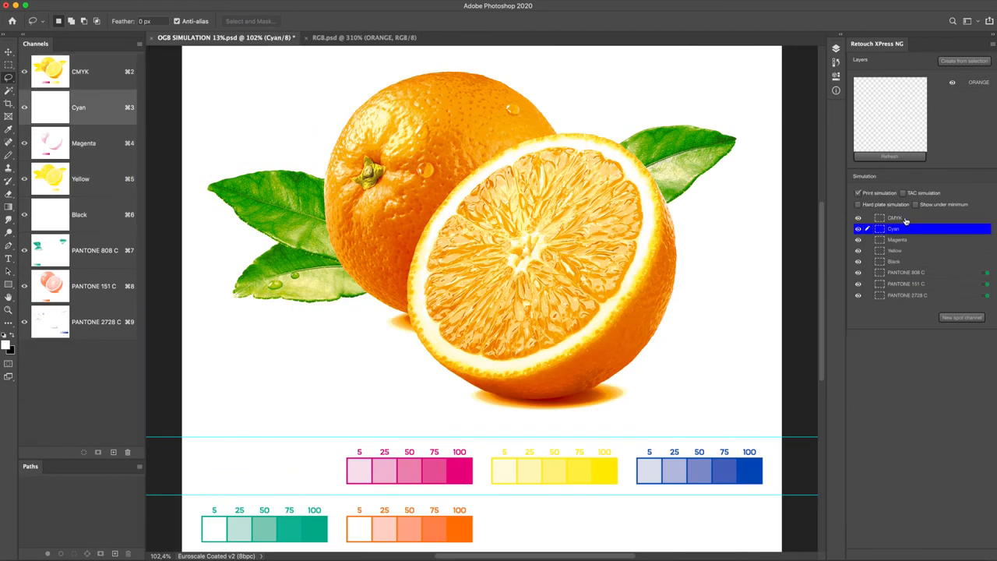
{"action": "left_click", "coordinate": [893, 217]}
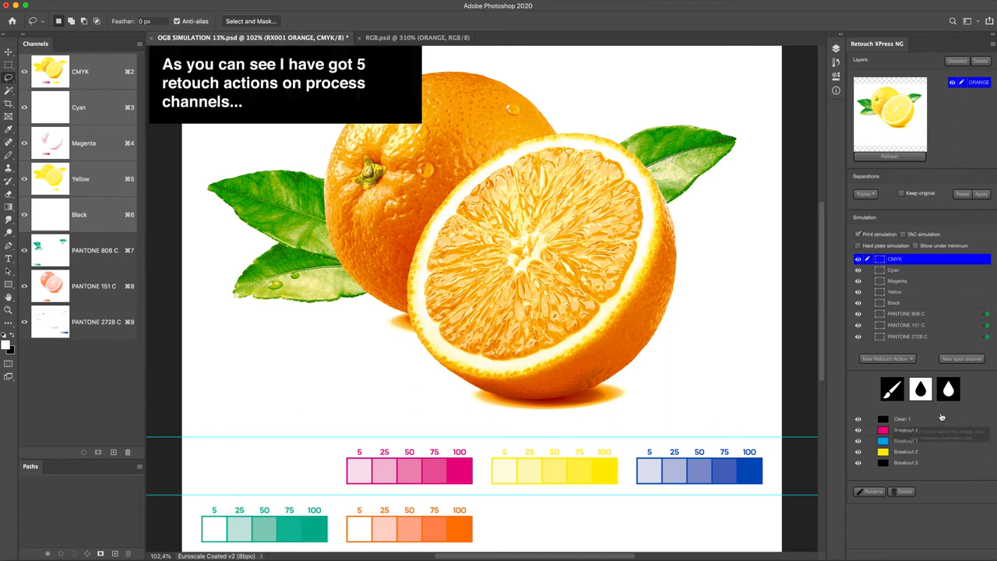
{"action": "mouse_move", "coordinate": [921, 471]}
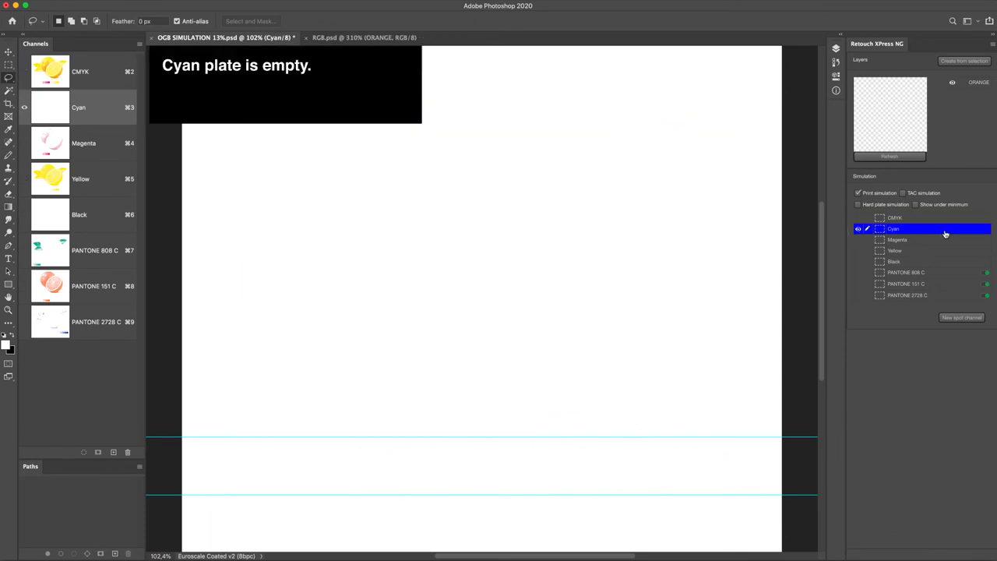
{"action": "left_click", "coordinate": [920, 242]}
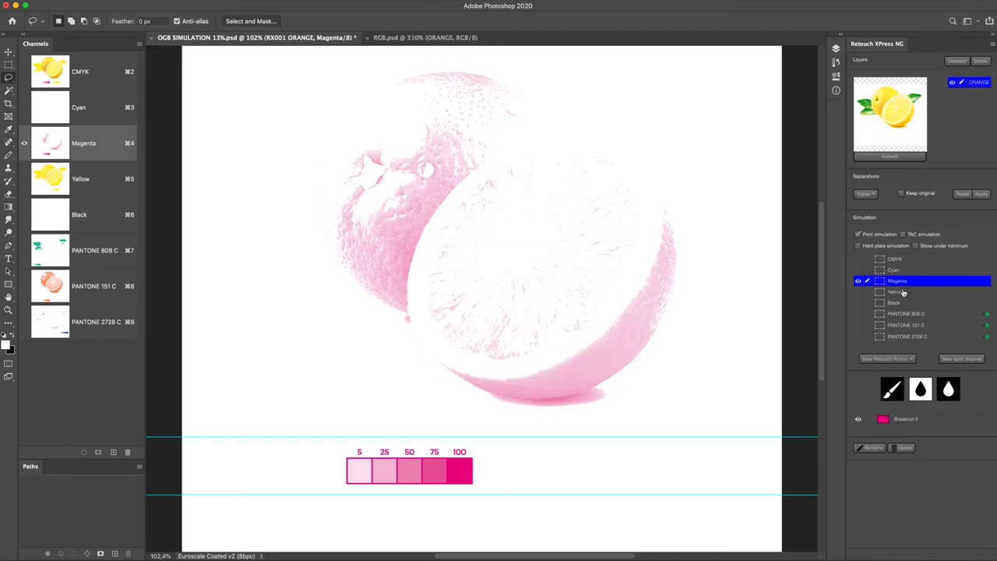
{"action": "left_click", "coordinate": [896, 291]}
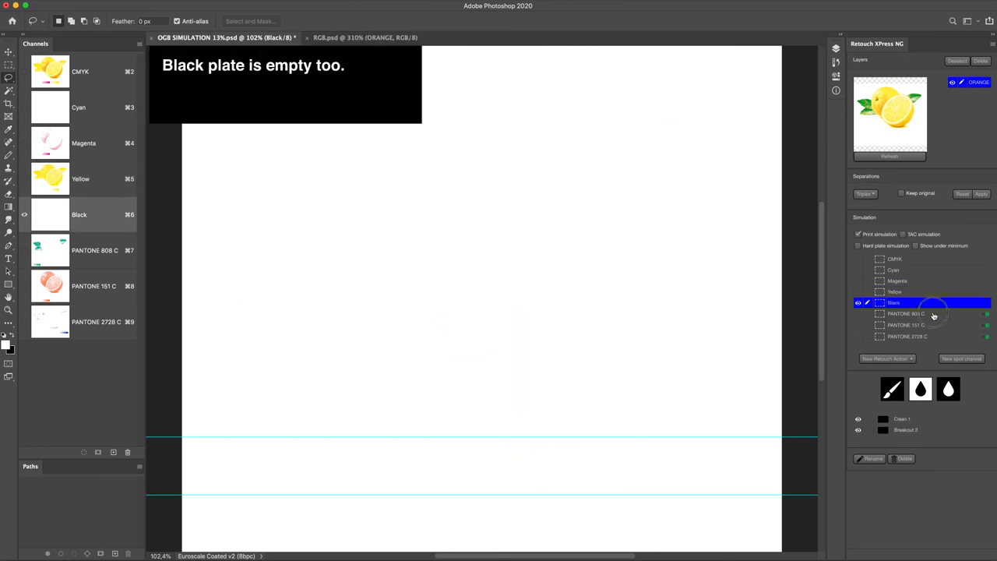
{"action": "left_click", "coordinate": [908, 323]}
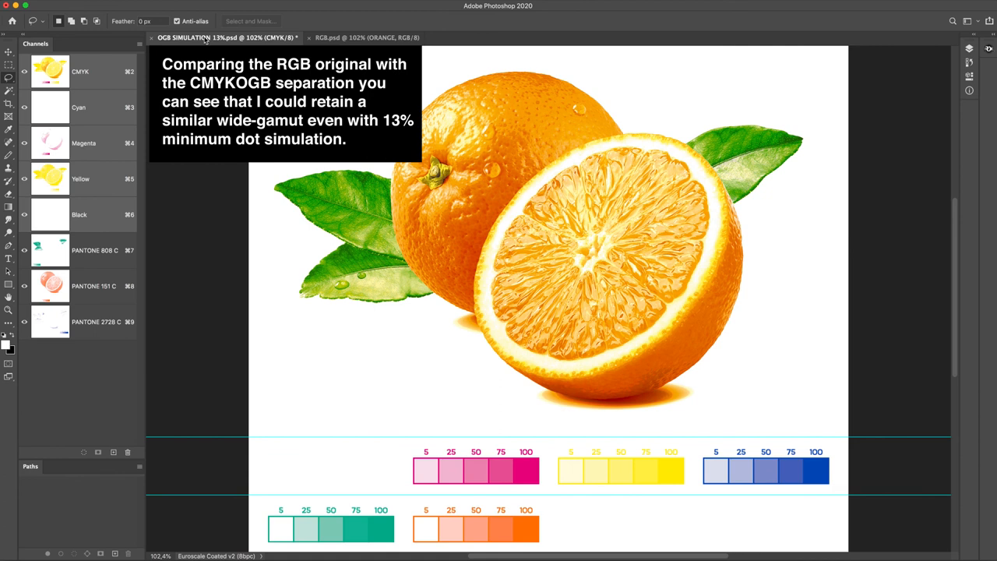
Toggle between RGB.psd and OGB SIMULATION 13%.psd, ending on RGB.psd
{"action": "left_click", "coordinate": [366, 37]}
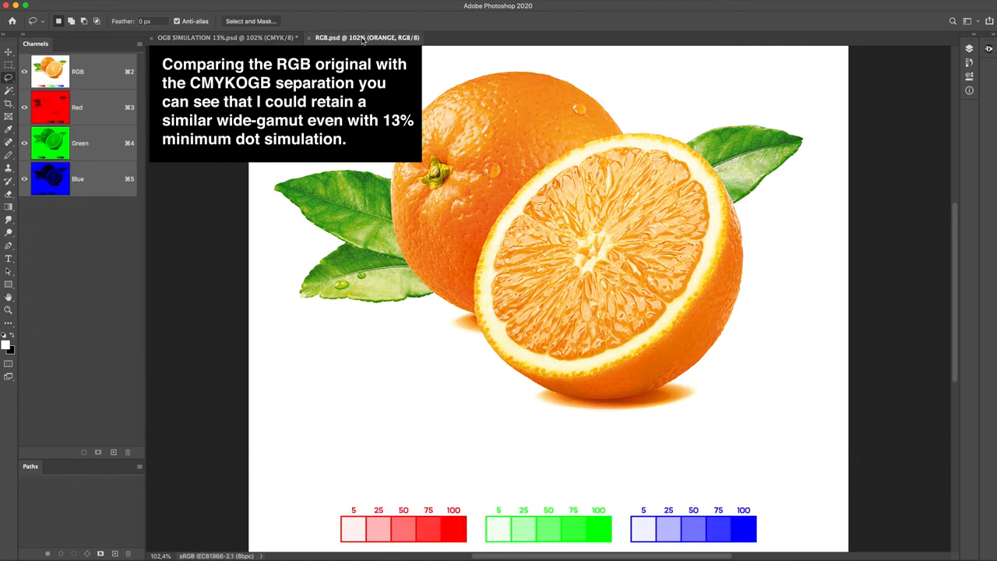
{"action": "left_click", "coordinate": [210, 37]}
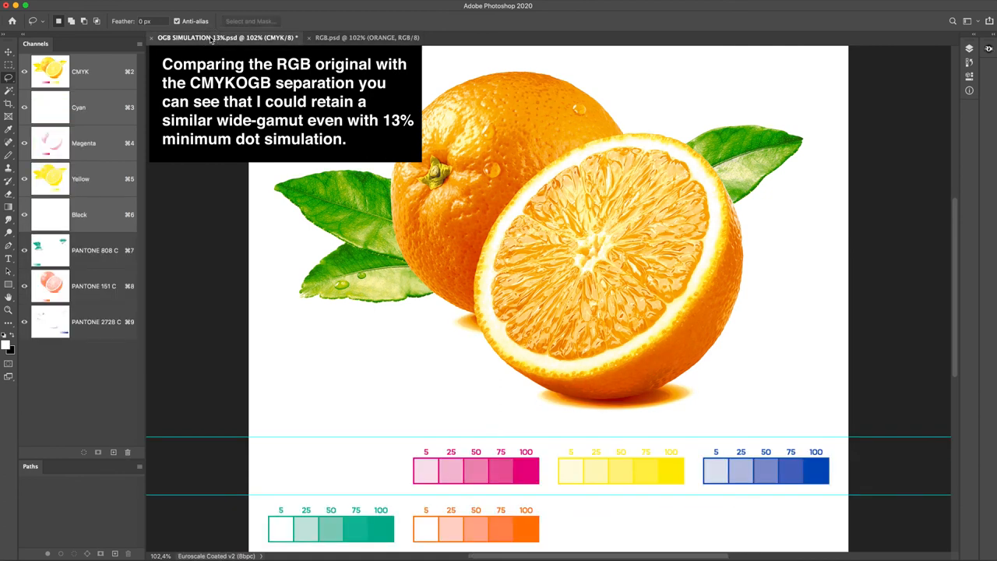
{"action": "left_click", "coordinate": [374, 36]}
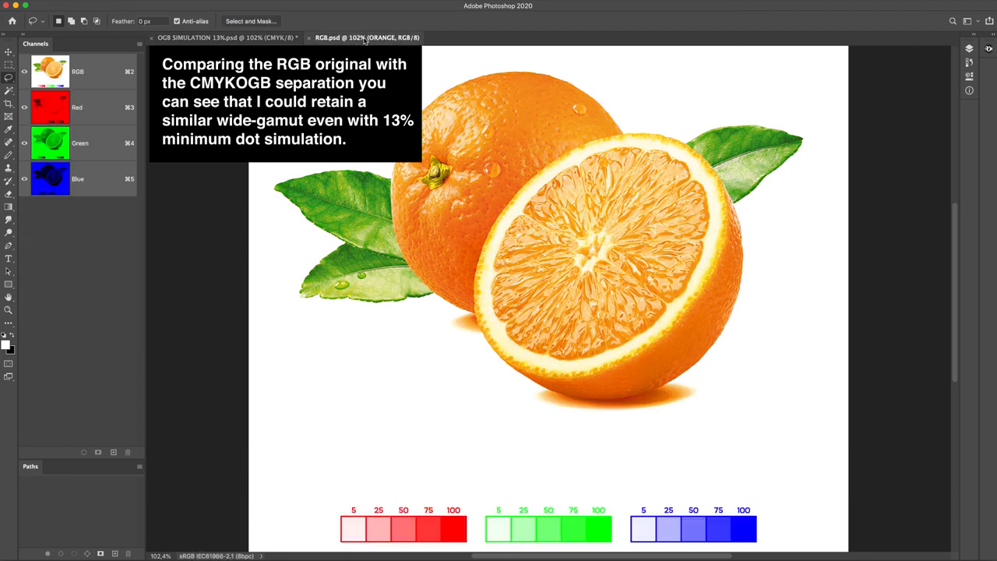